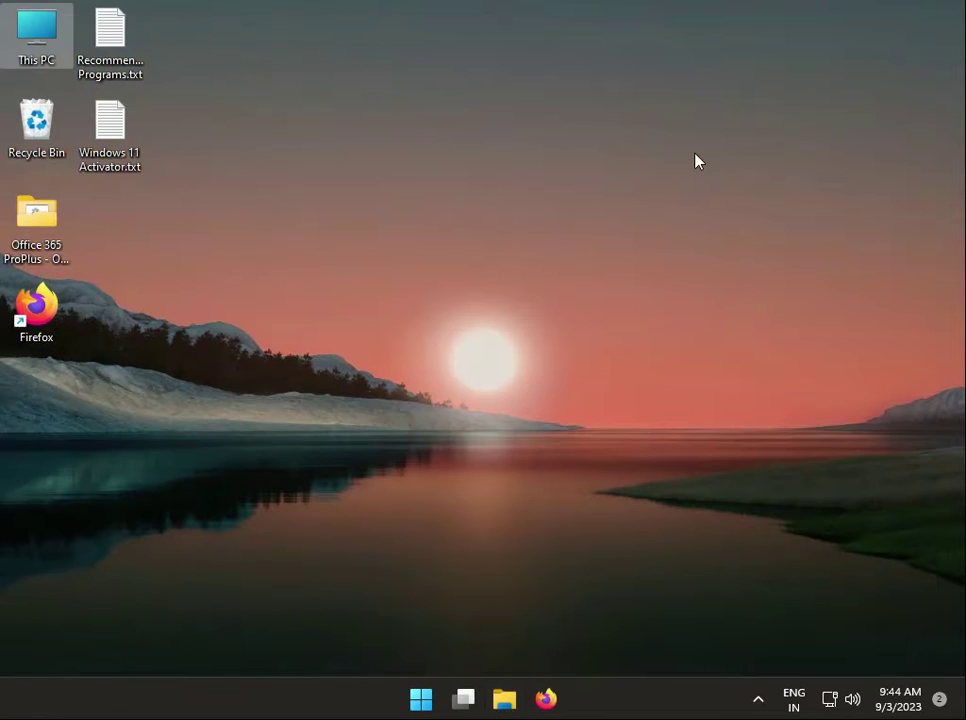
{"action": "mouse_move", "coordinate": [528, 390]}
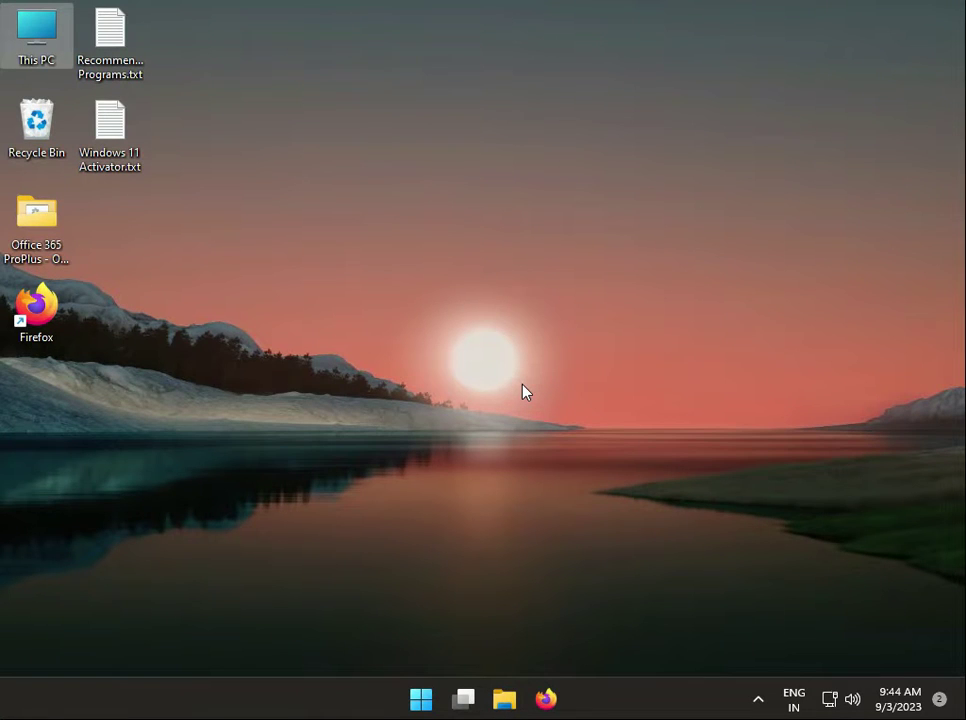
{"action": "mouse_move", "coordinate": [388, 508]}
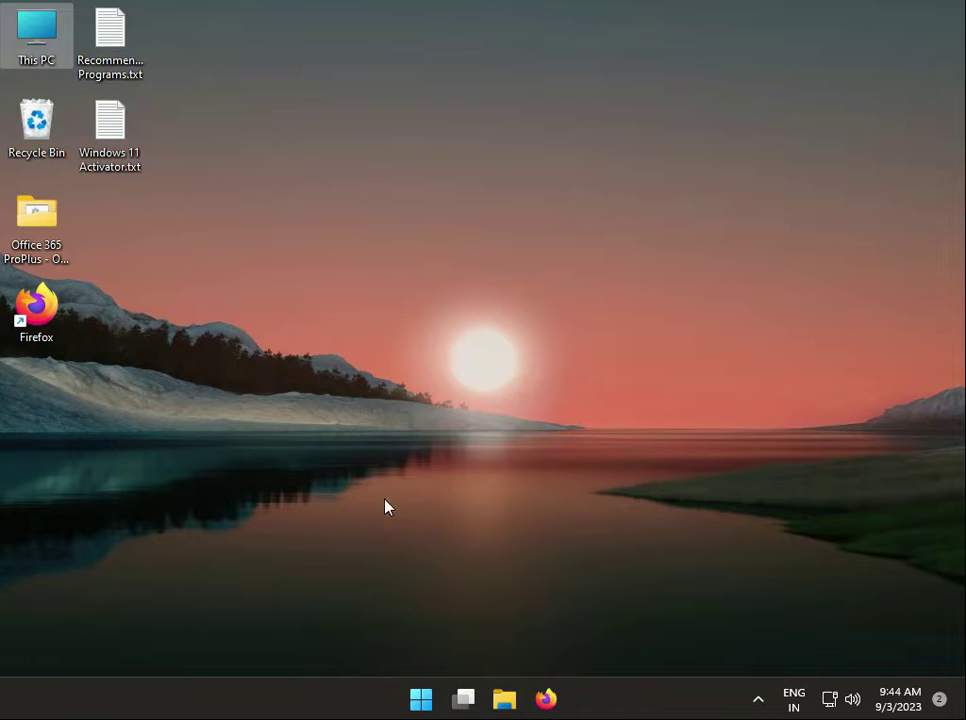
{"action": "mouse_move", "coordinate": [388, 542]}
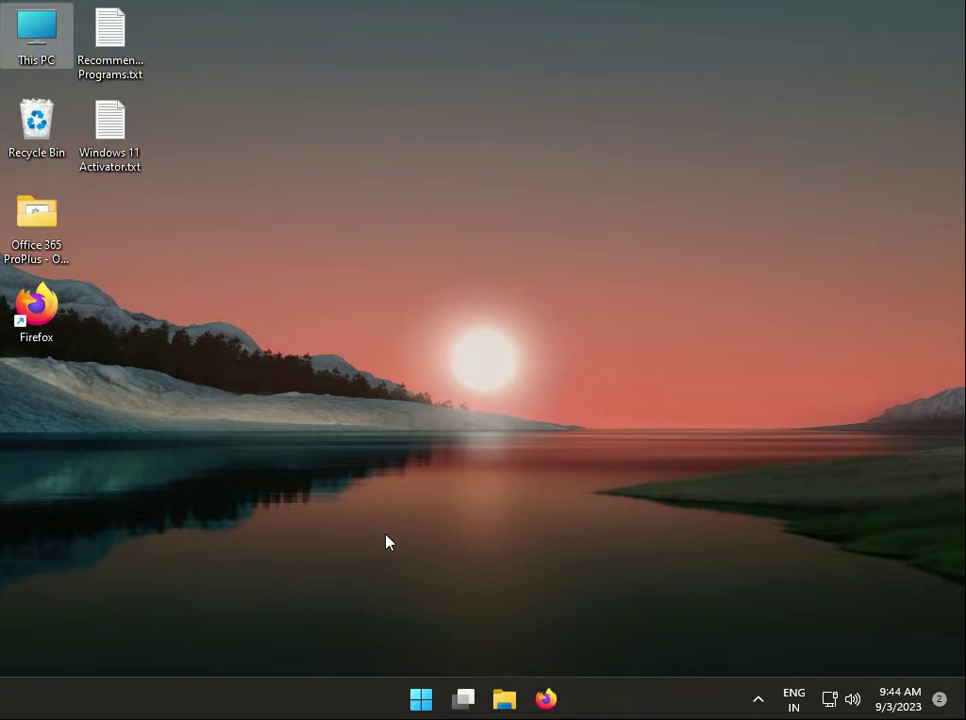
{"action": "mouse_move", "coordinate": [504, 698]}
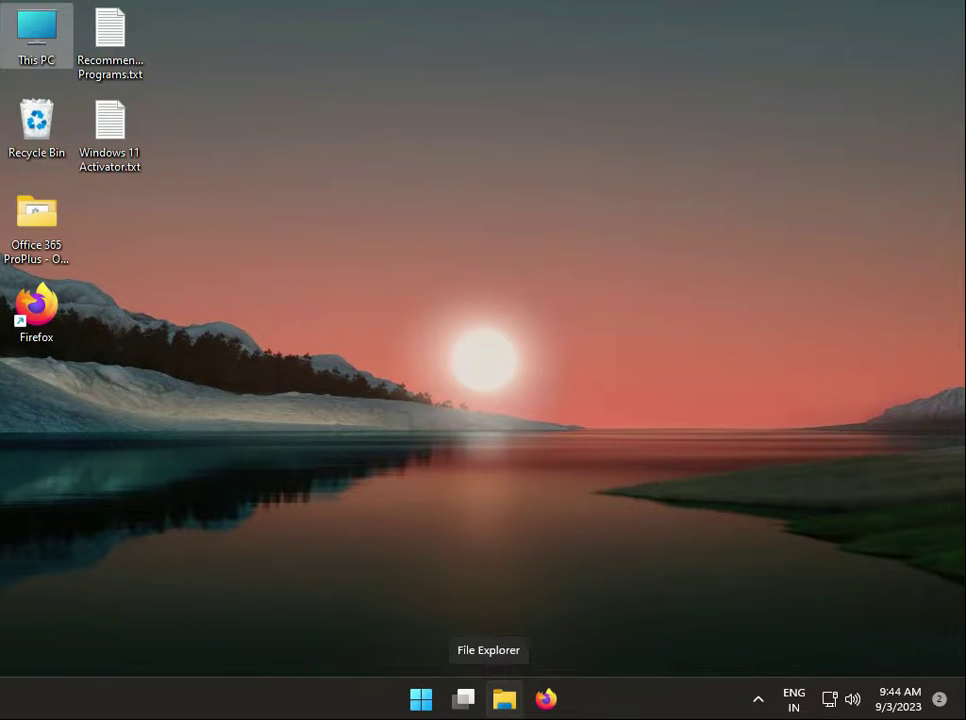
{"action": "mouse_move", "coordinate": [364, 464]}
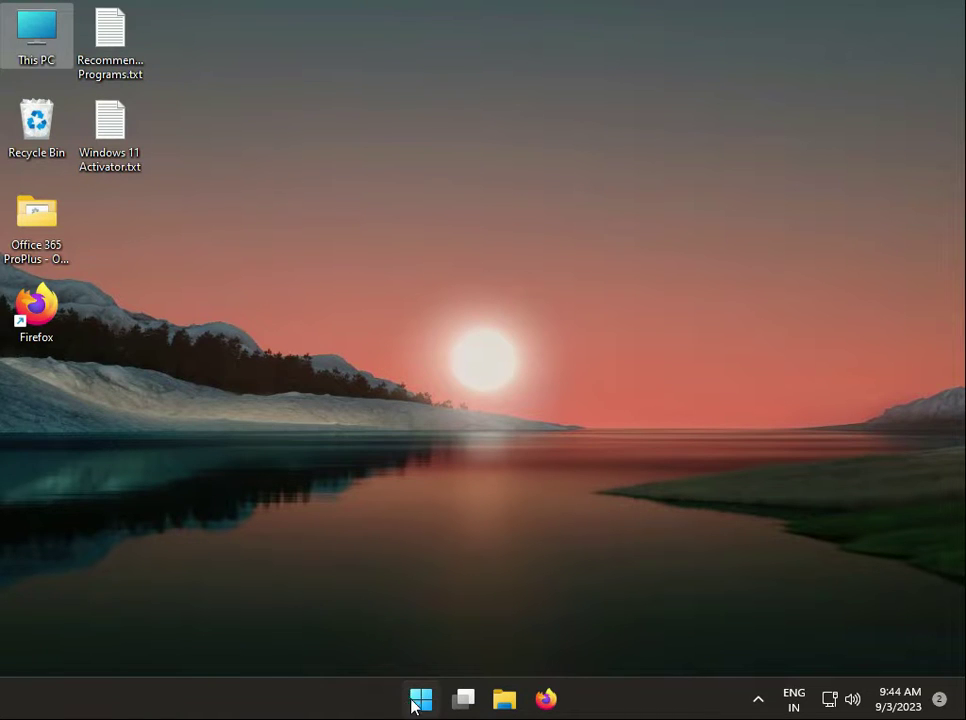
Step: Check the Windows Update status in Settings and close the window
{"action": "left_click", "coordinate": [420, 698]}
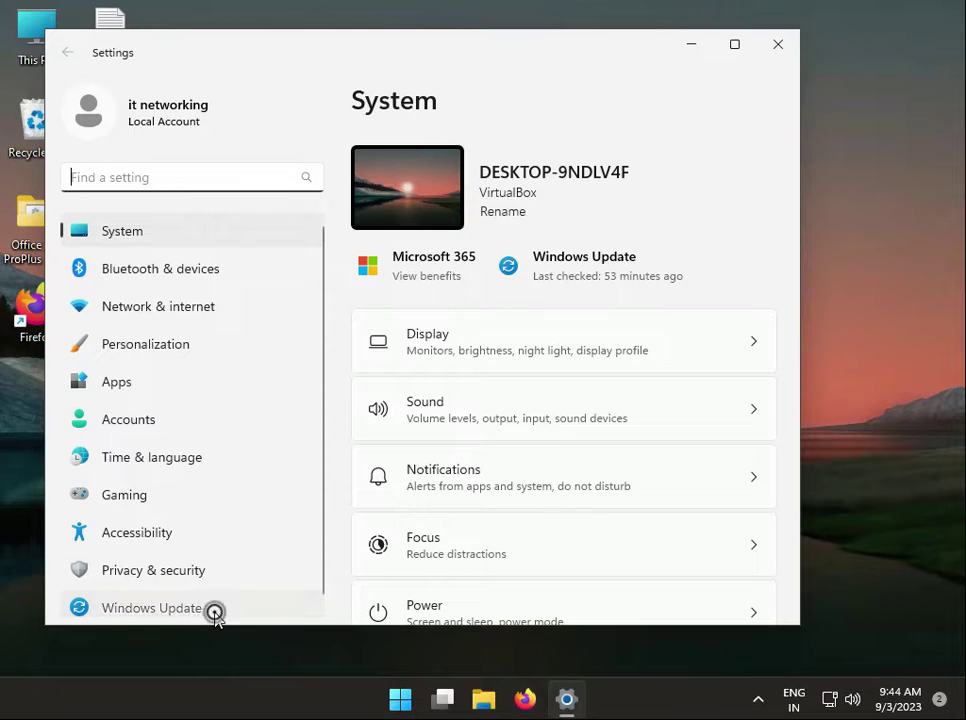
{"action": "left_click", "coordinate": [152, 608]}
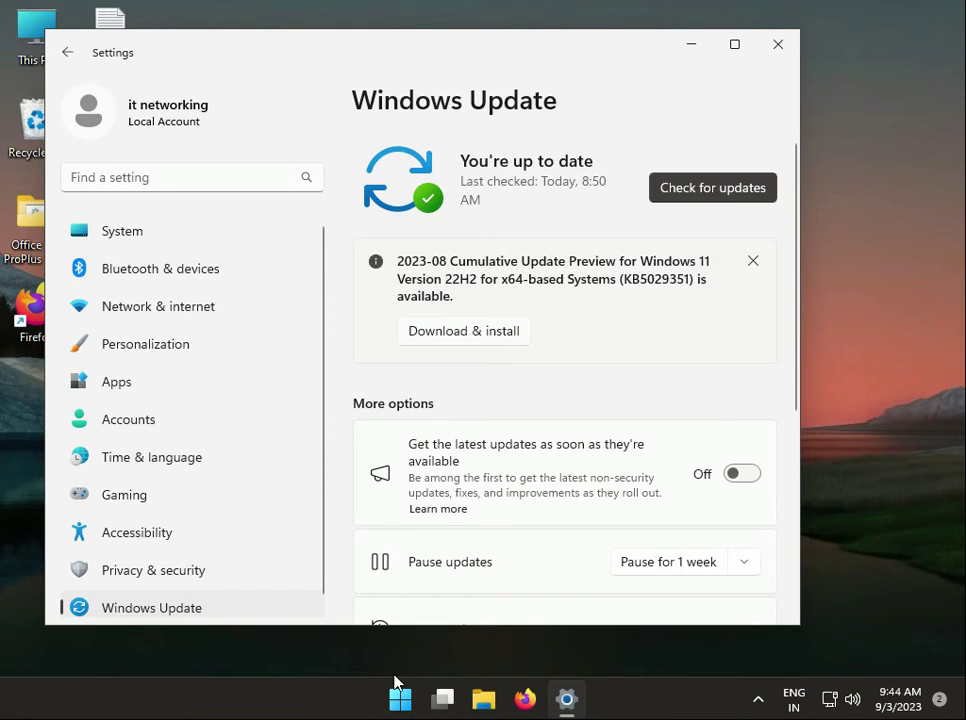
{"action": "mouse_move", "coordinate": [400, 698]}
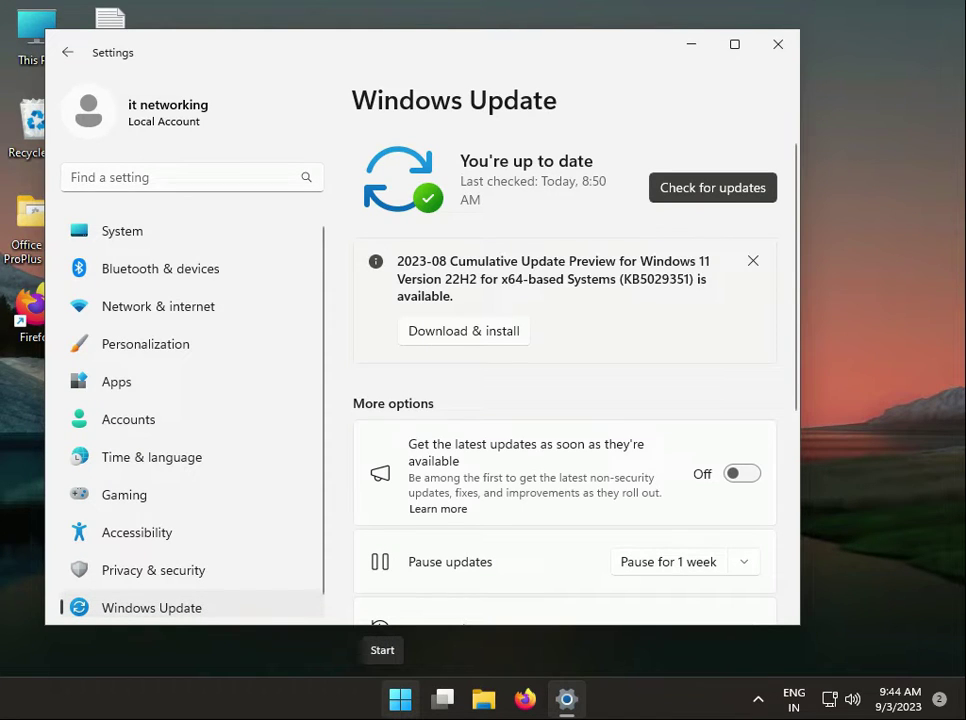
{"action": "mouse_move", "coordinate": [512, 424]}
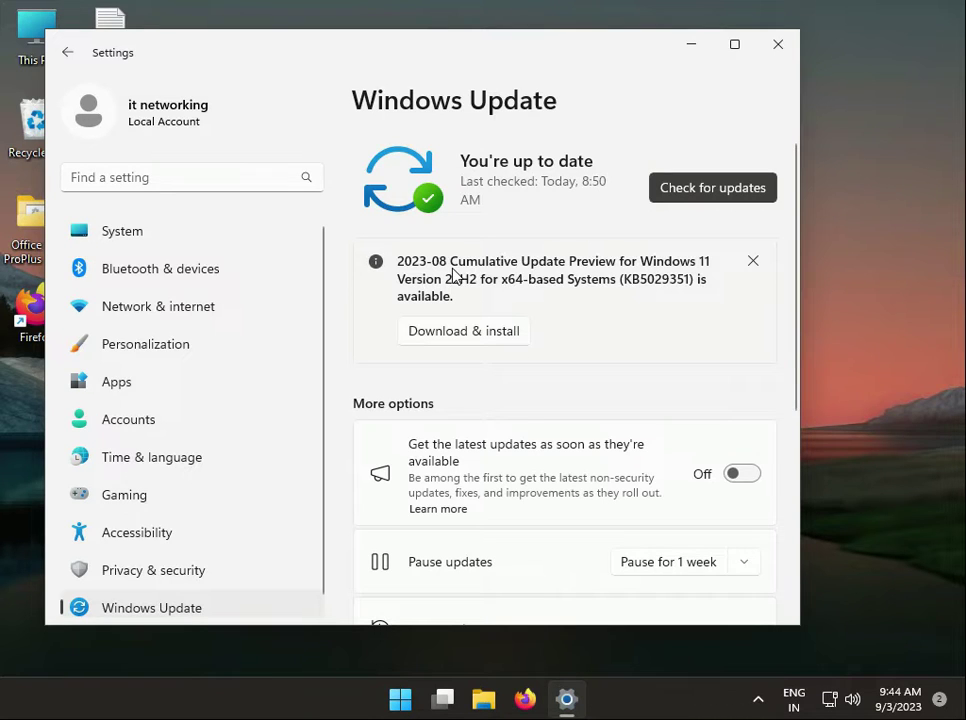
{"action": "mouse_move", "coordinate": [562, 292]}
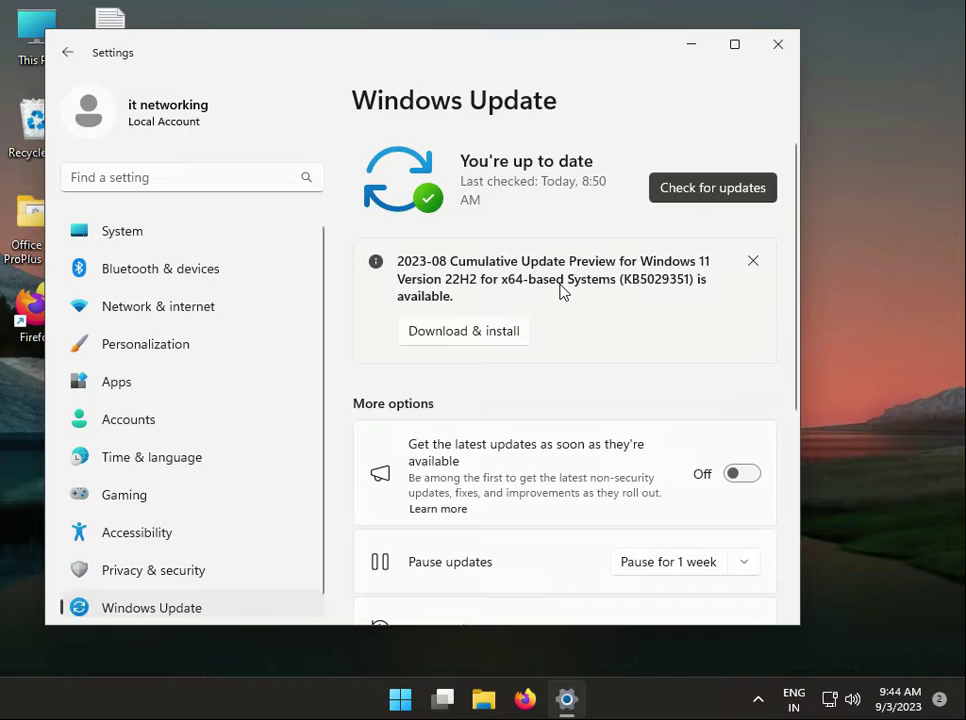
{"action": "mouse_move", "coordinate": [572, 288]}
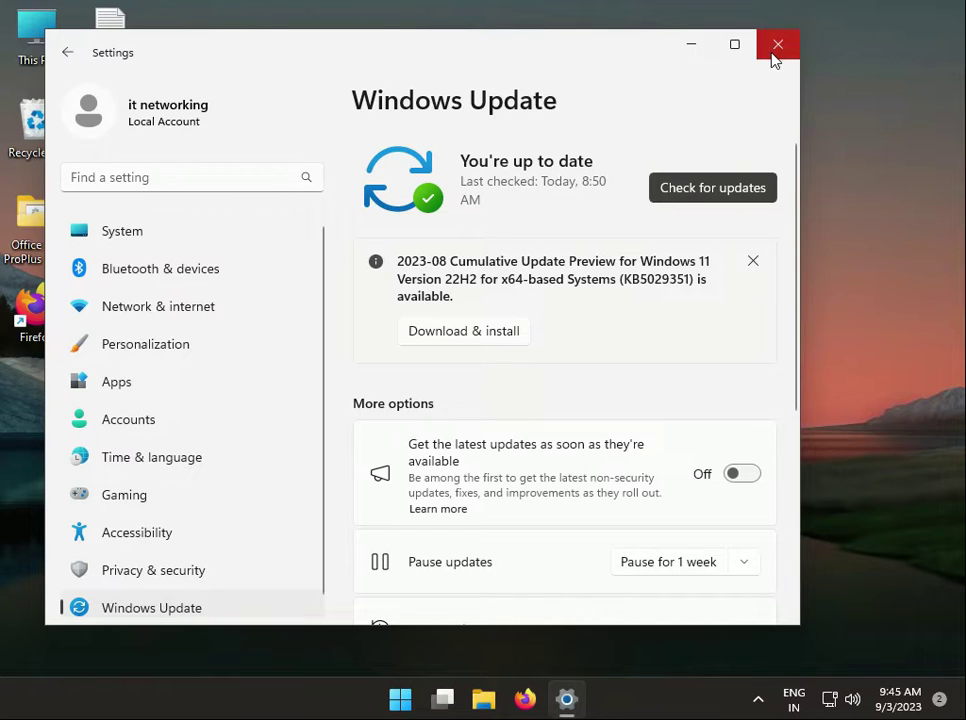
{"action": "left_click", "coordinate": [778, 44]}
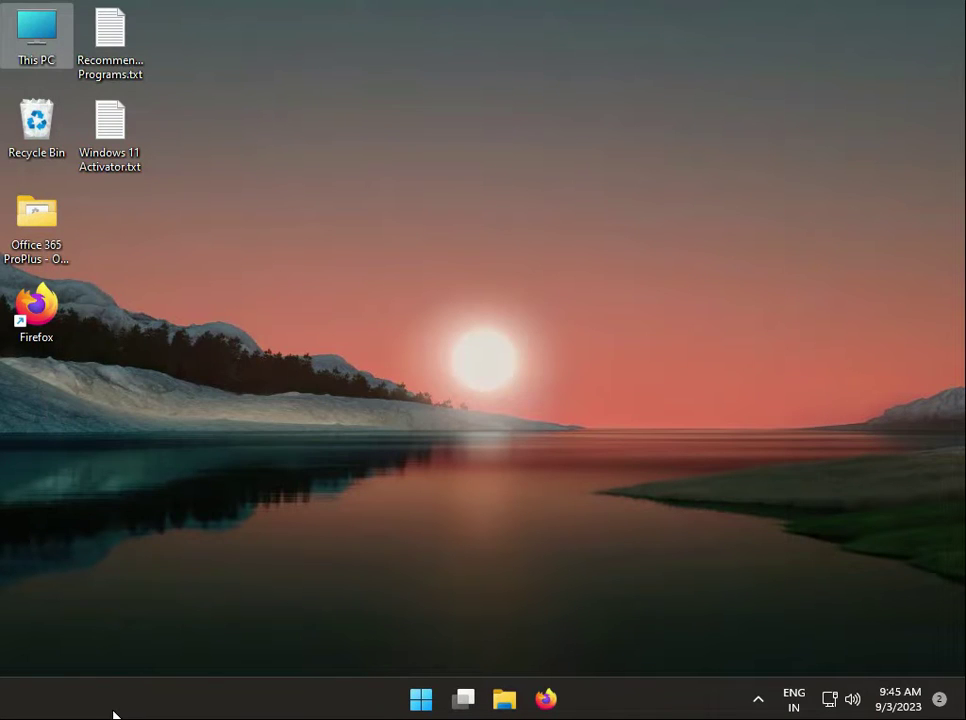
{"action": "mouse_move", "coordinate": [480, 498]}
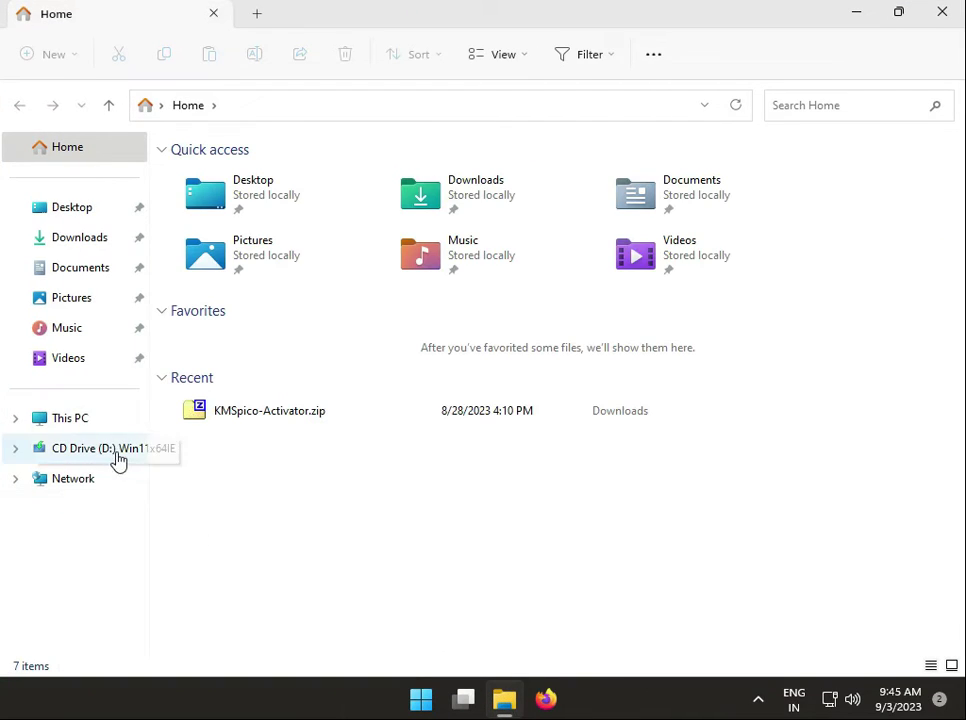
Step: Browse from This PC into C:\Windows\SoftwareDistribution\Download
{"action": "left_click", "coordinate": [70, 418]}
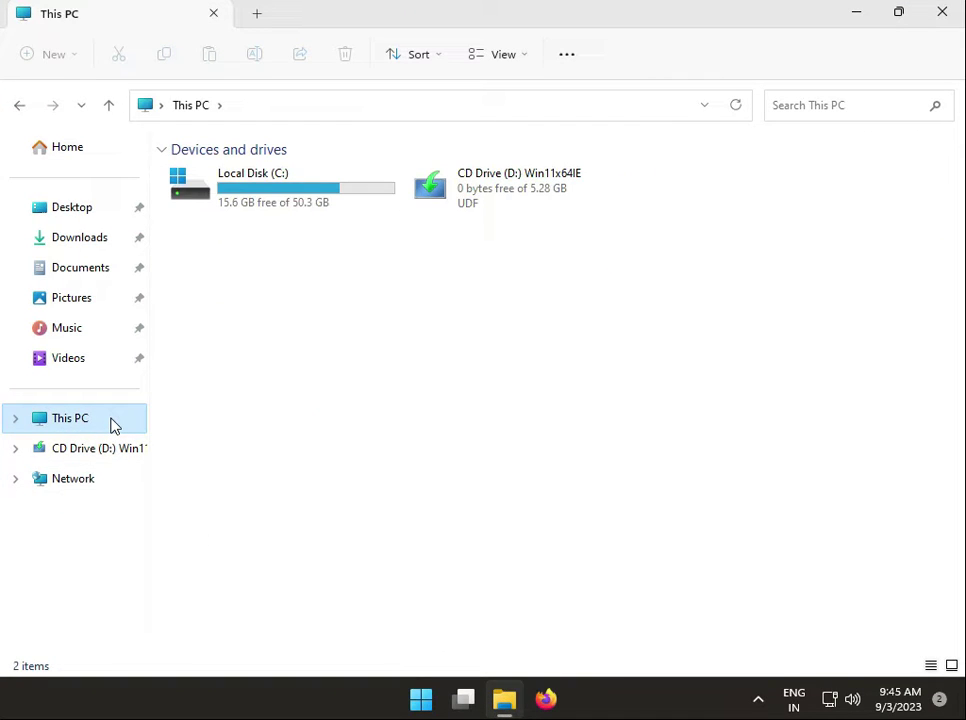
{"action": "double_click", "coordinate": [252, 188]}
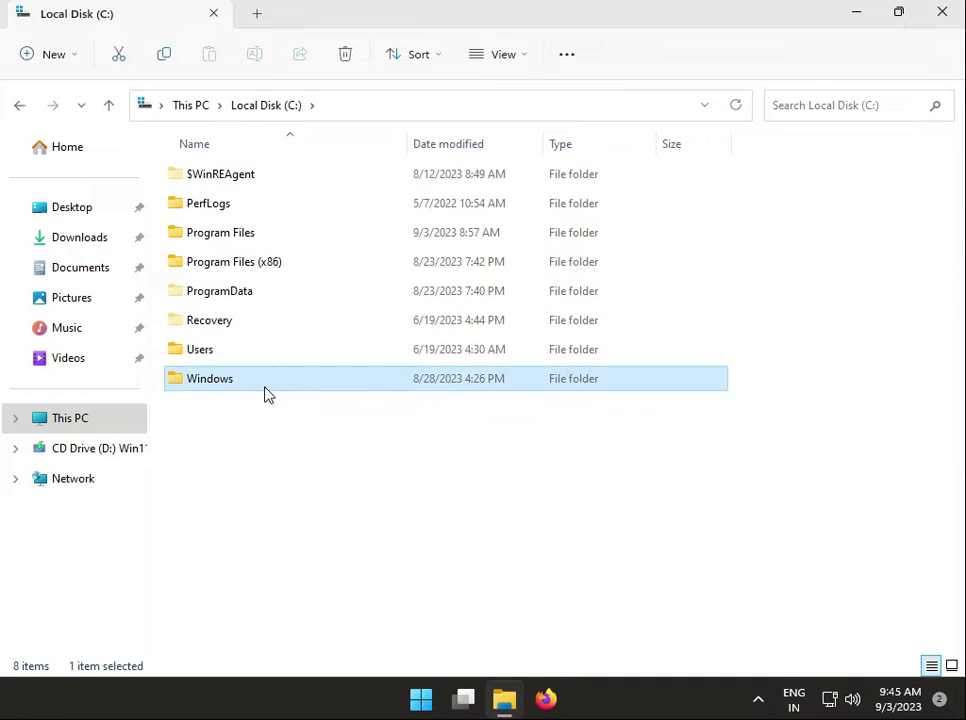
{"action": "double_click", "coordinate": [210, 378]}
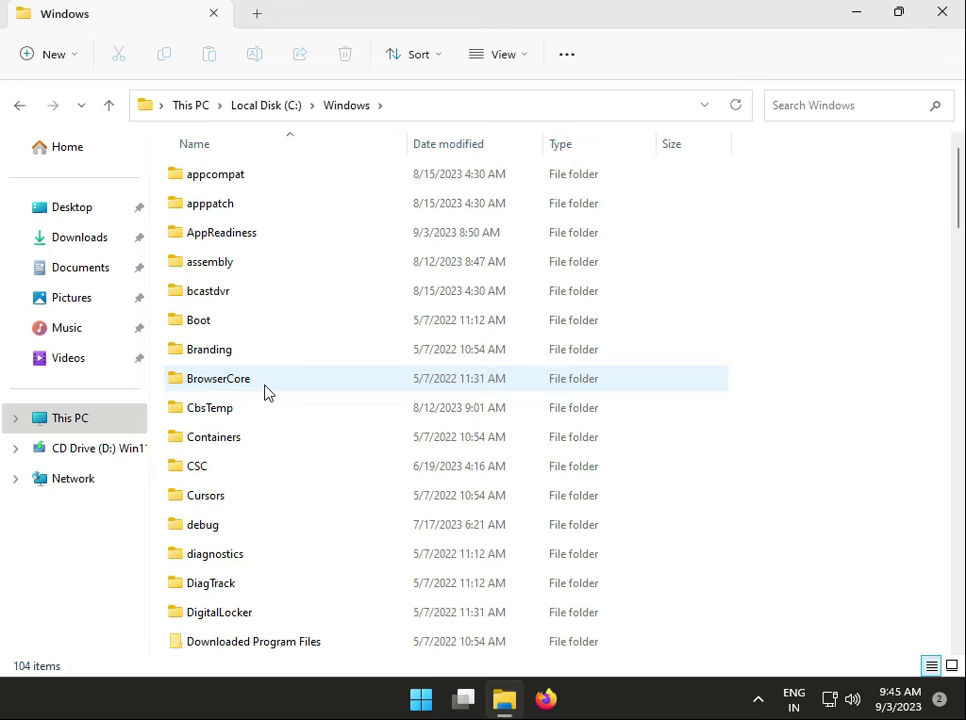
{"action": "scroll", "scroll_direction": "down", "scroll_amount": 3}
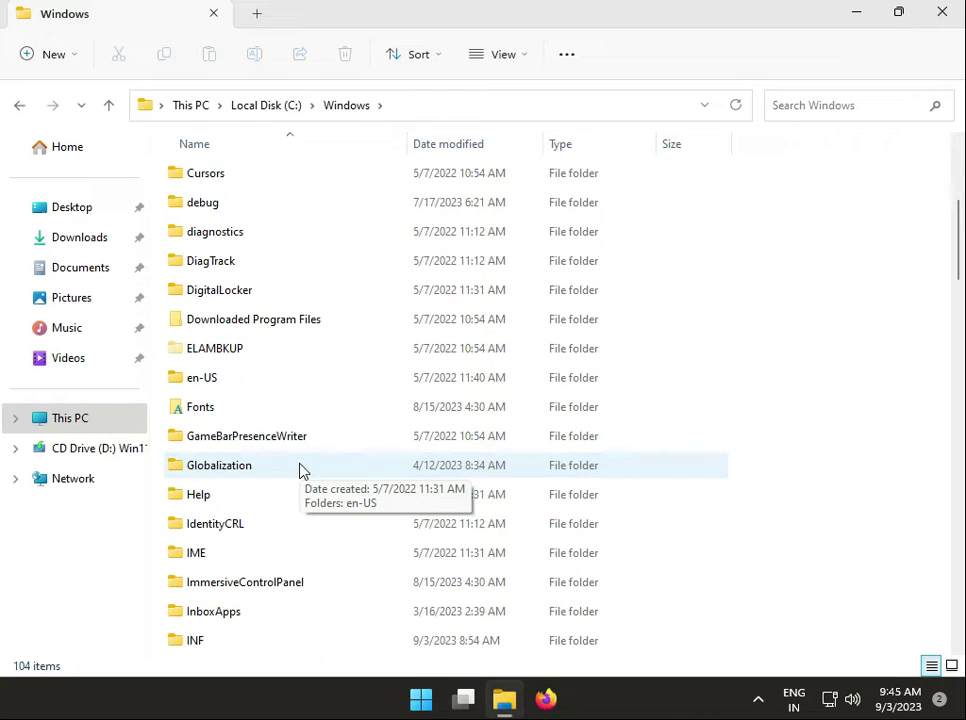
{"action": "scroll", "scroll_direction": "down", "scroll_amount": 3}
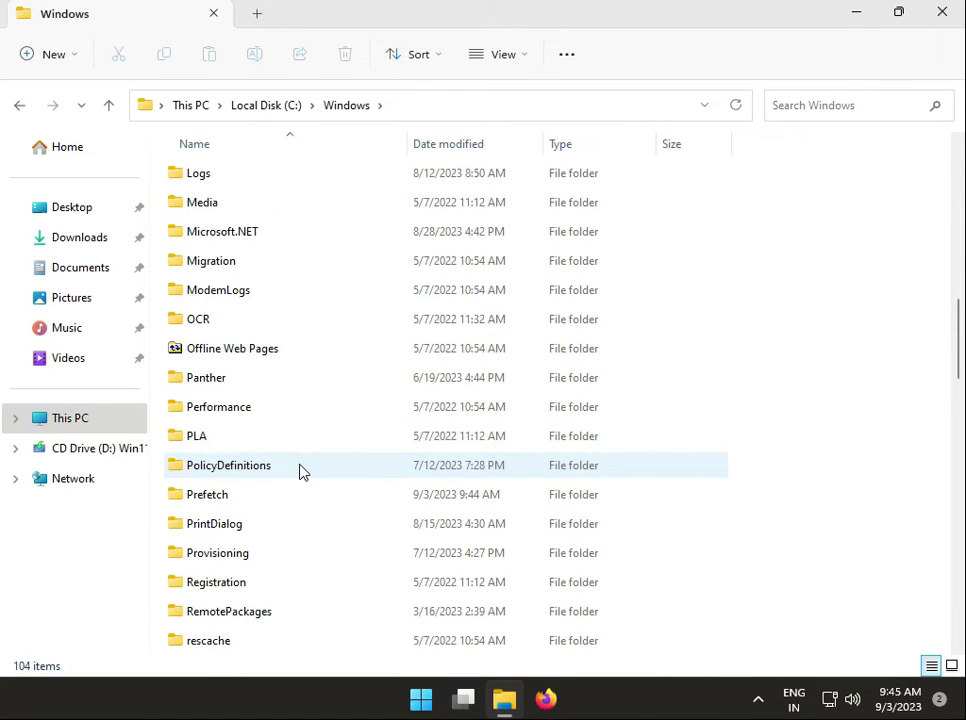
{"action": "scroll", "scroll_direction": "down", "scroll_amount": 3}
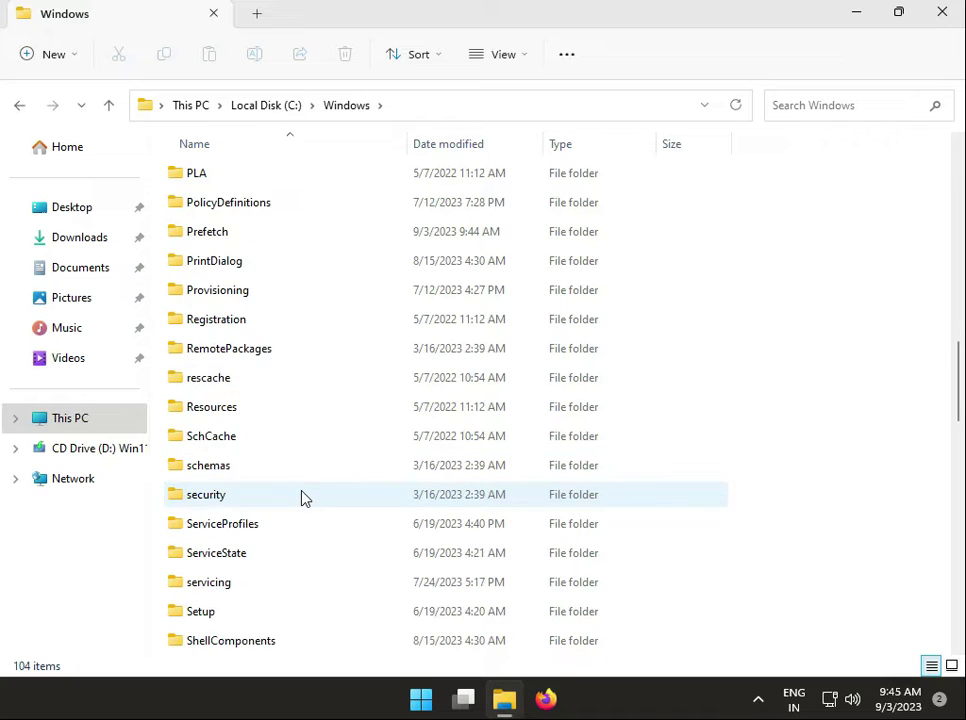
{"action": "scroll", "scroll_direction": "down", "scroll_amount": 3}
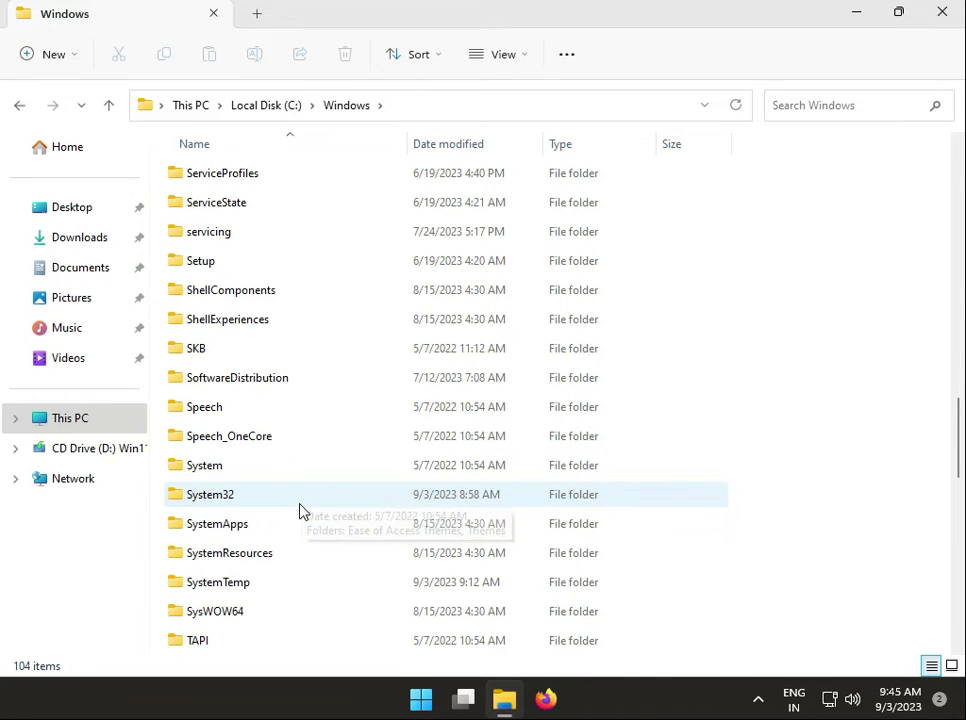
{"action": "scroll", "scroll_direction": "down", "scroll_amount": 3}
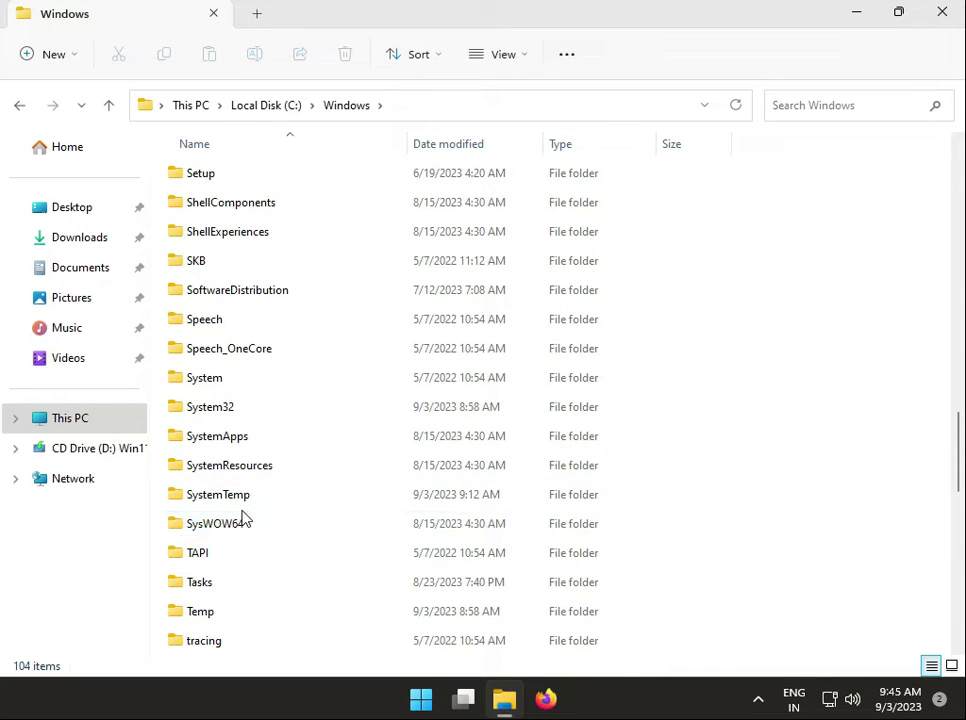
{"action": "mouse_move", "coordinate": [218, 494]}
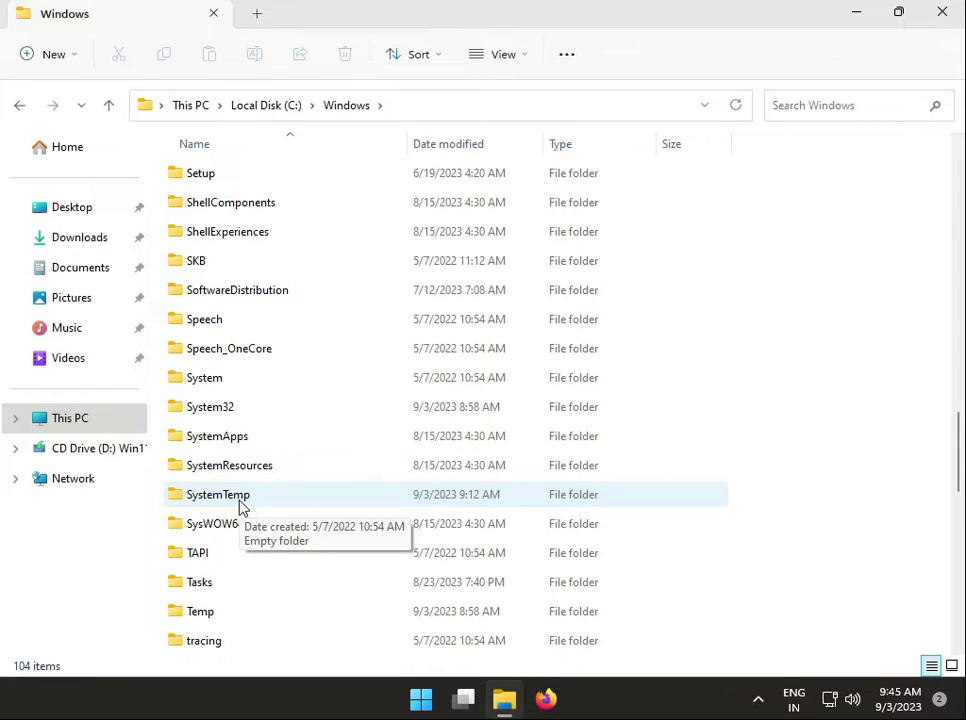
{"action": "left_click", "coordinate": [236, 288]}
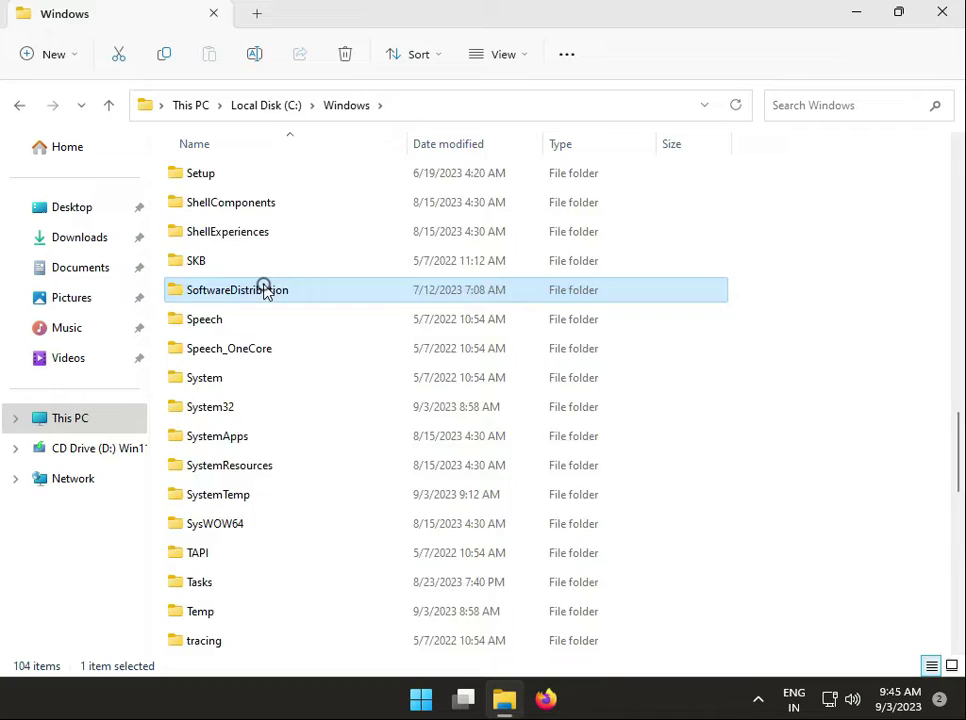
{"action": "double_click", "coordinate": [236, 288]}
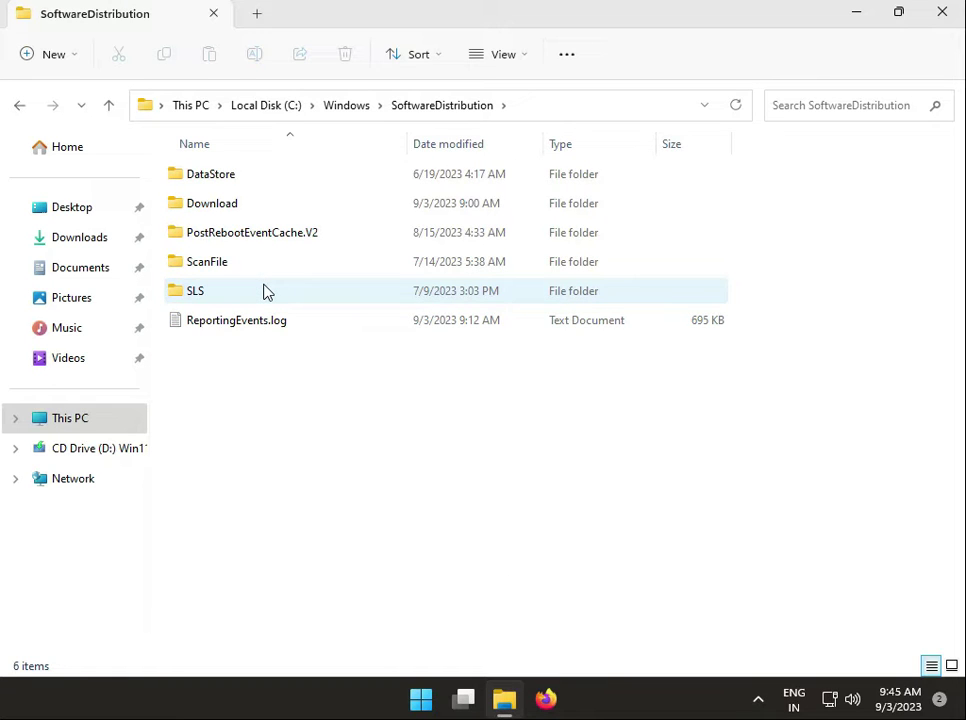
{"action": "double_click", "coordinate": [212, 204]}
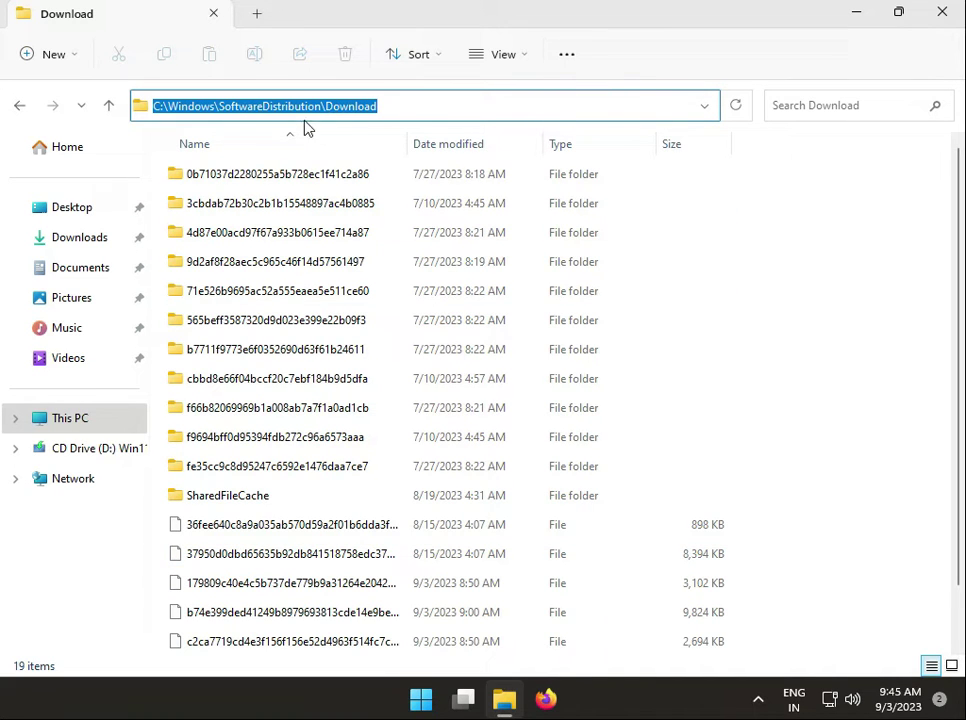
Step: Select all 19 items in Download and permanently delete them, continuing with administrator permission
{"action": "left_click", "coordinate": [276, 320]}
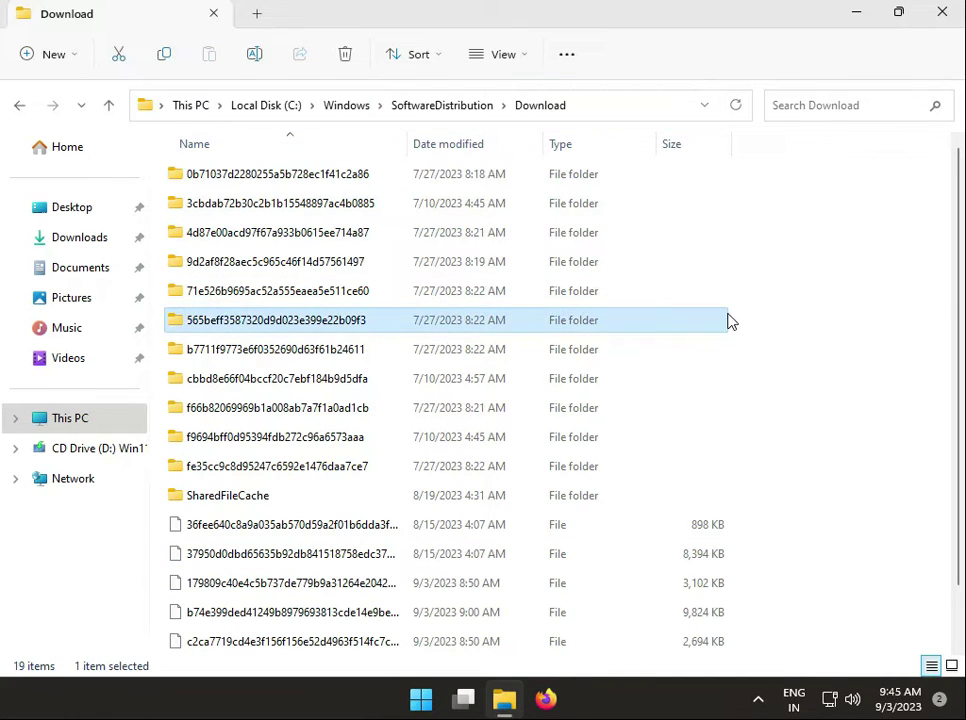
{"action": "key", "text": "ctrl+a"}
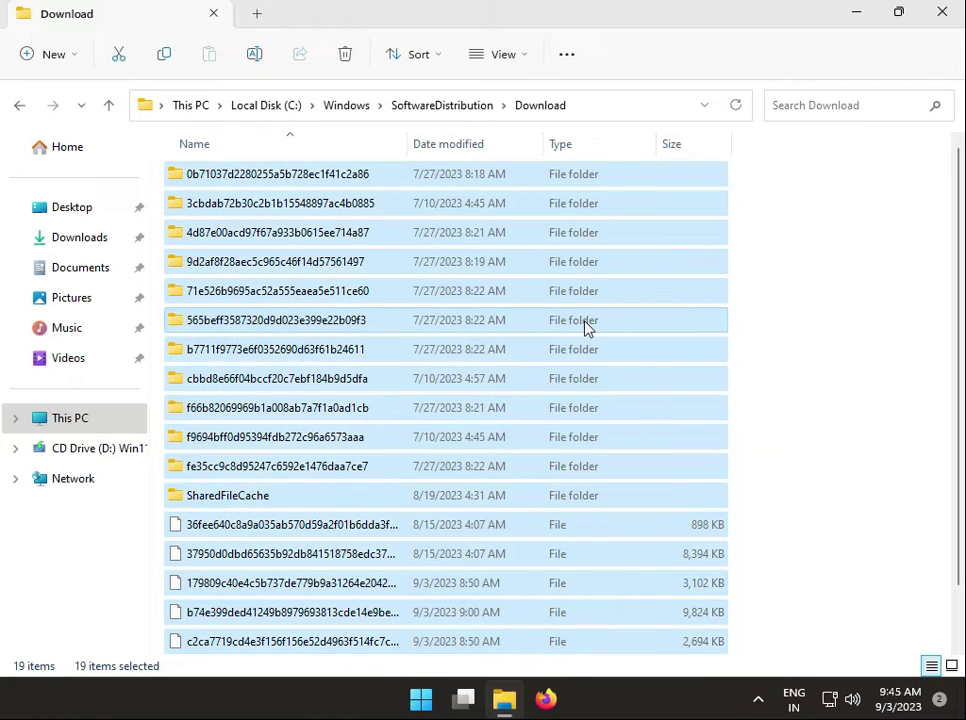
{"action": "left_click", "coordinate": [344, 54]}
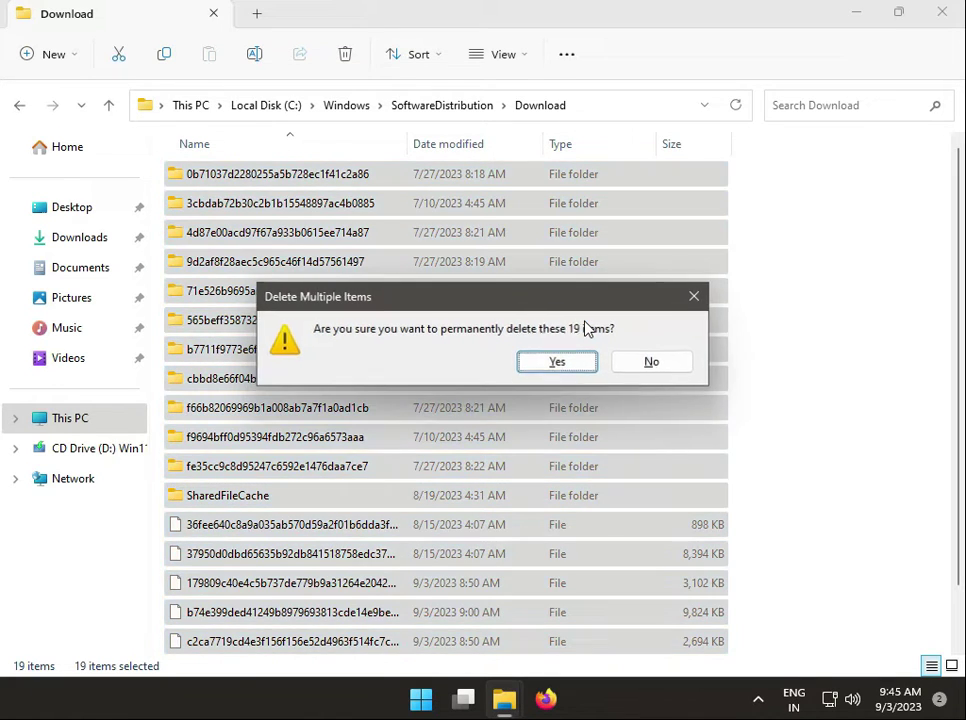
{"action": "left_click", "coordinate": [556, 360]}
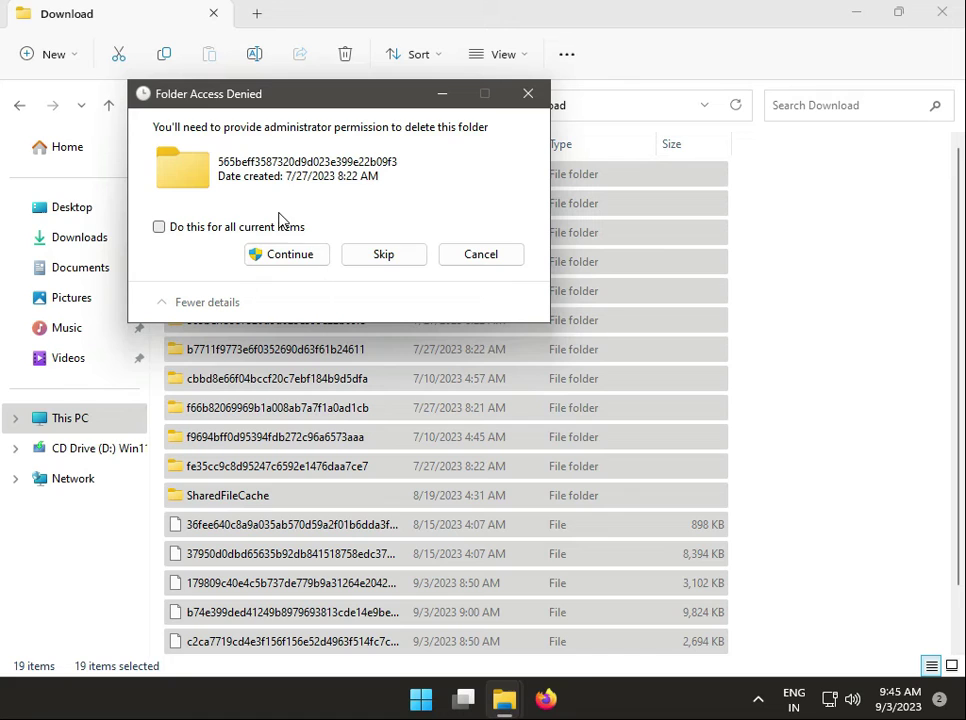
{"action": "left_click", "coordinate": [286, 254]}
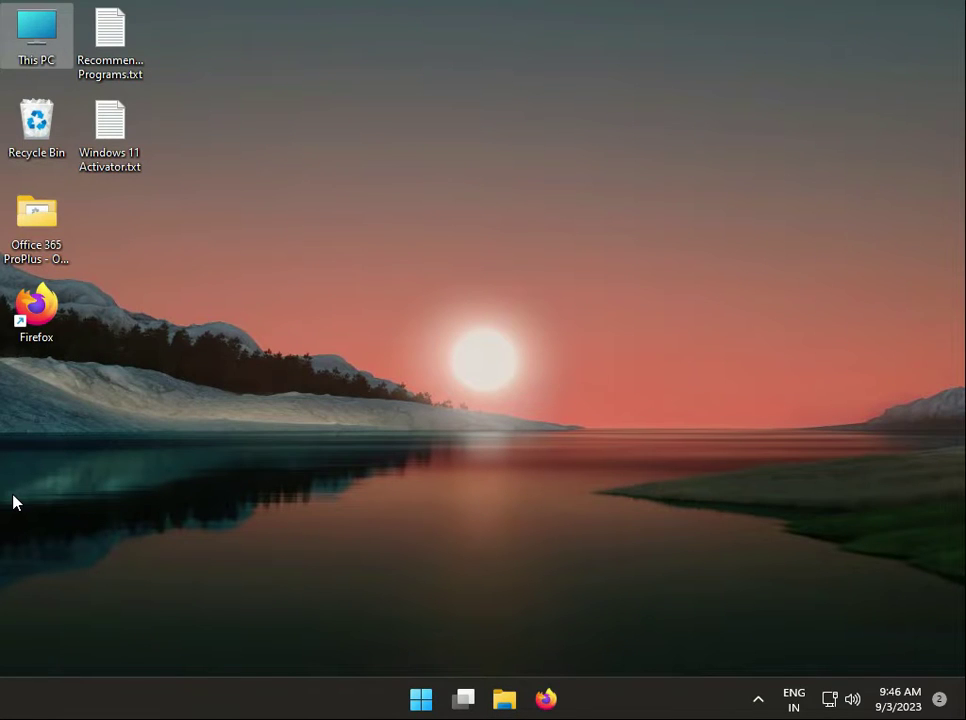
{"action": "mouse_move", "coordinate": [412, 572]}
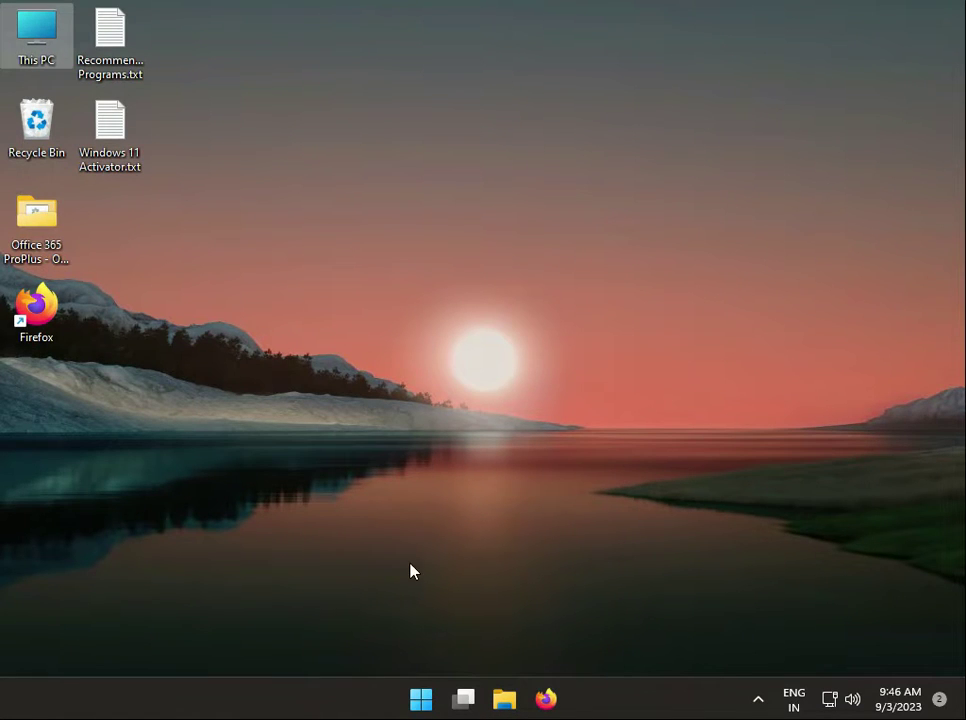
{"action": "mouse_move", "coordinate": [408, 568]}
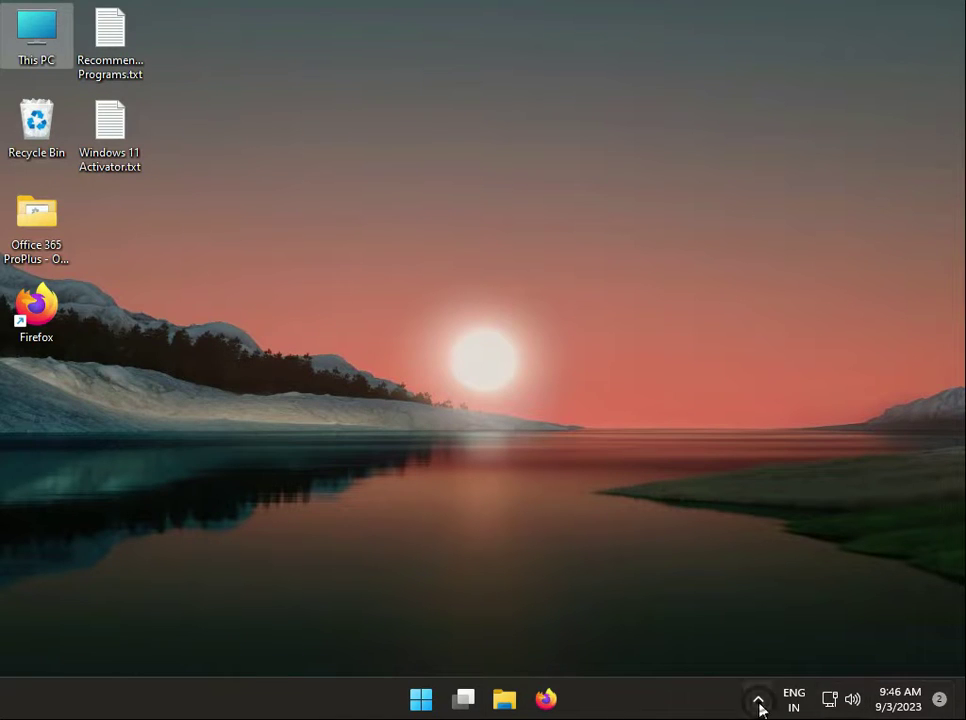
Step: Expand the taskbar notification area to reveal the hidden background app icons
{"action": "left_click", "coordinate": [758, 696]}
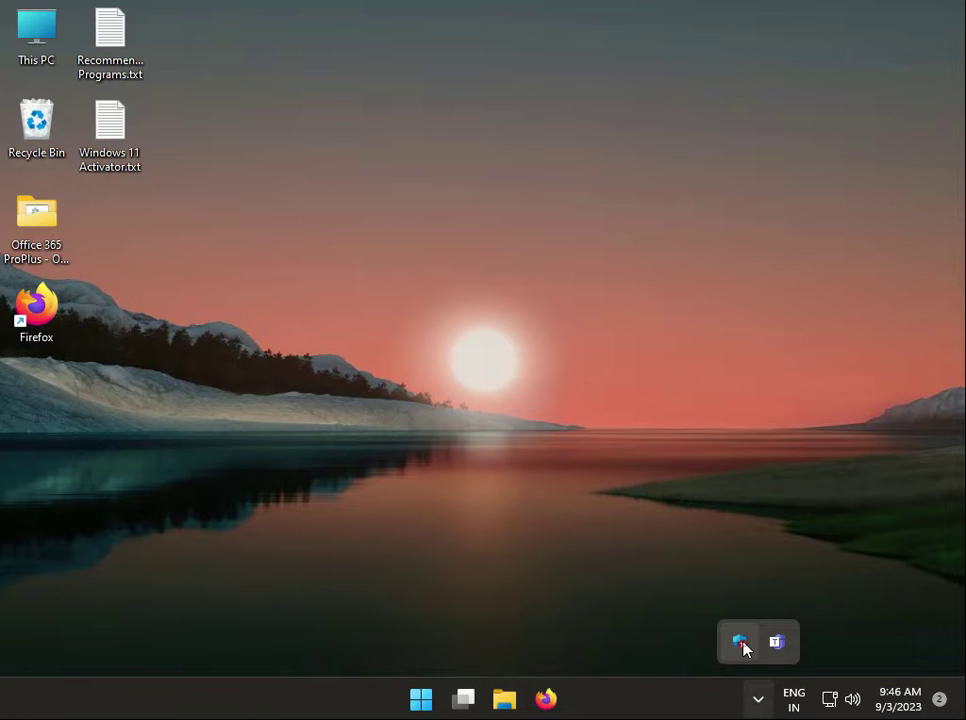
Step: Turn off Real-time and Tamper Protection in Virus & threat protection settings, approving UAC, and return Home
{"action": "left_click", "coordinate": [740, 642]}
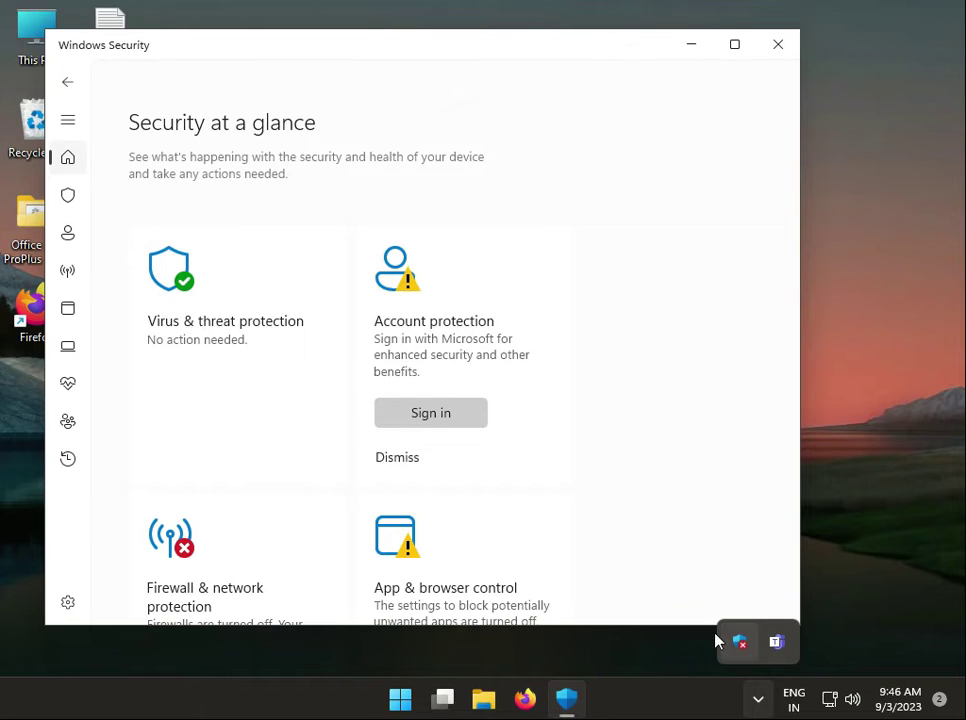
{"action": "mouse_move", "coordinate": [156, 296]}
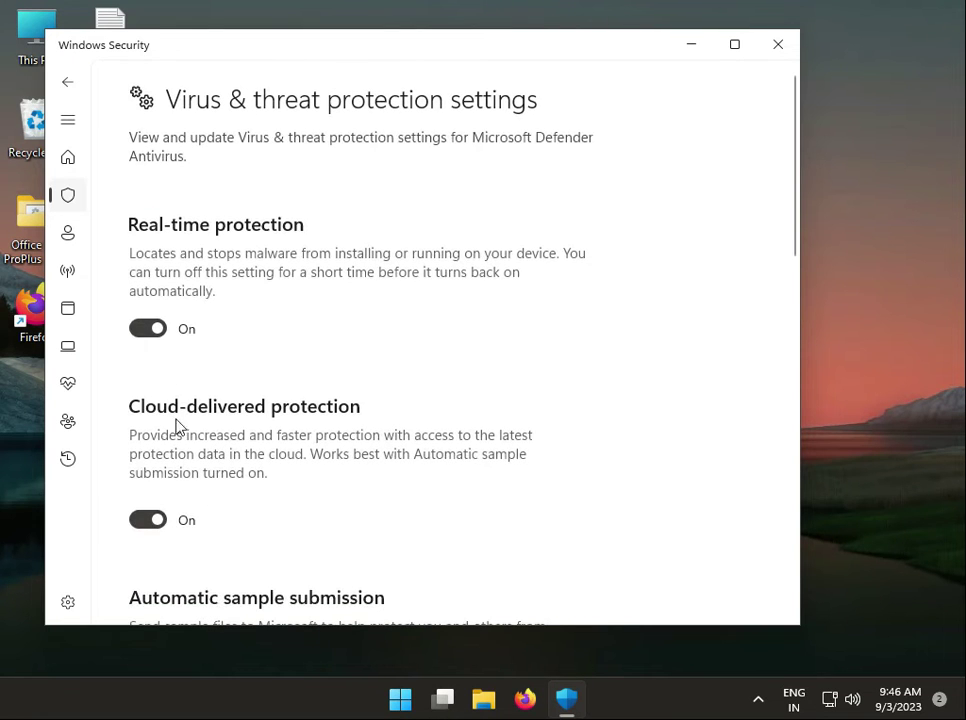
{"action": "left_click", "coordinate": [148, 328]}
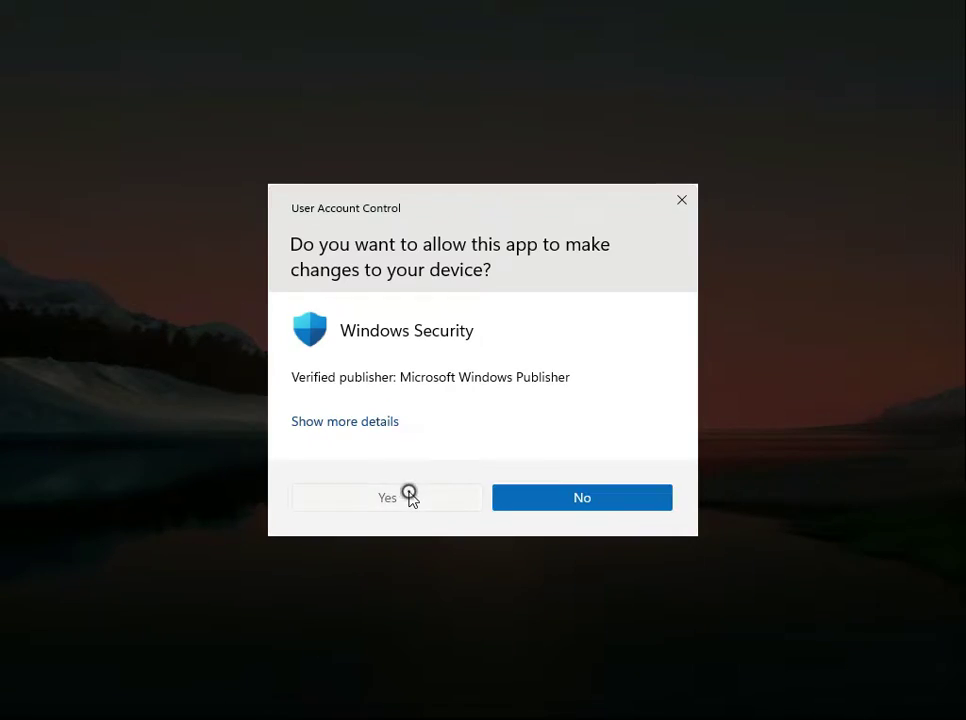
{"action": "left_click", "coordinate": [388, 496]}
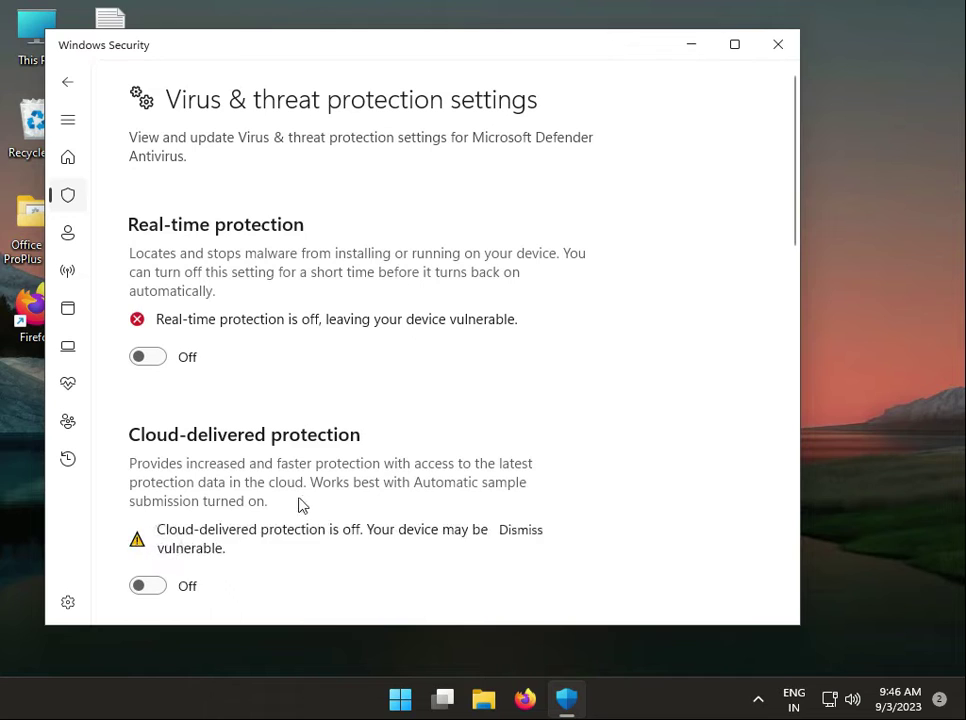
{"action": "scroll", "scroll_direction": "down", "scroll_amount": 3}
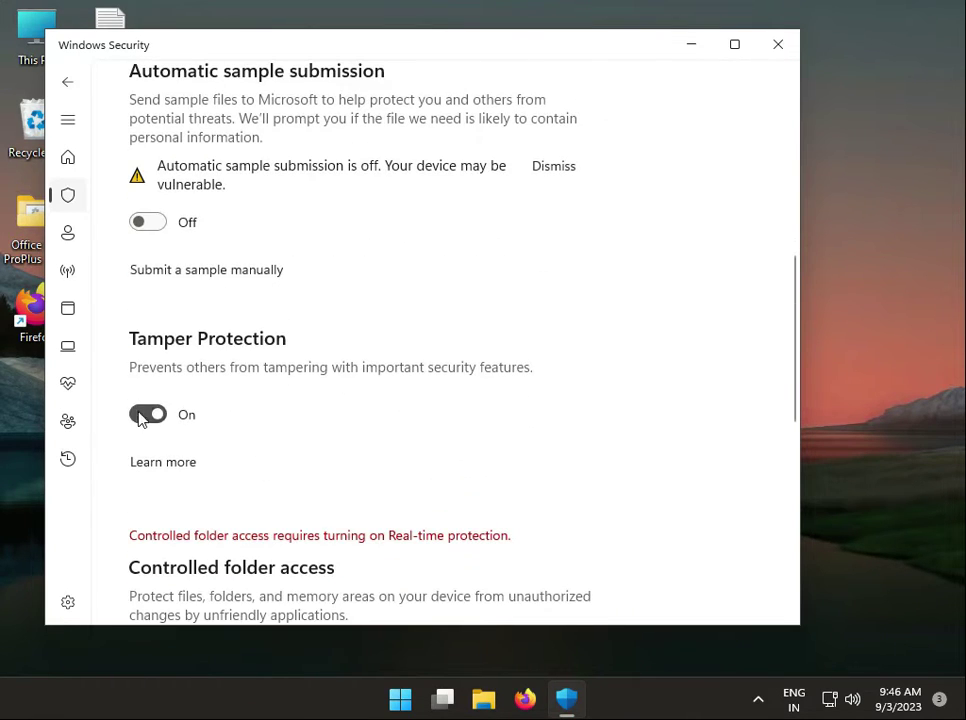
{"action": "left_click", "coordinate": [148, 414]}
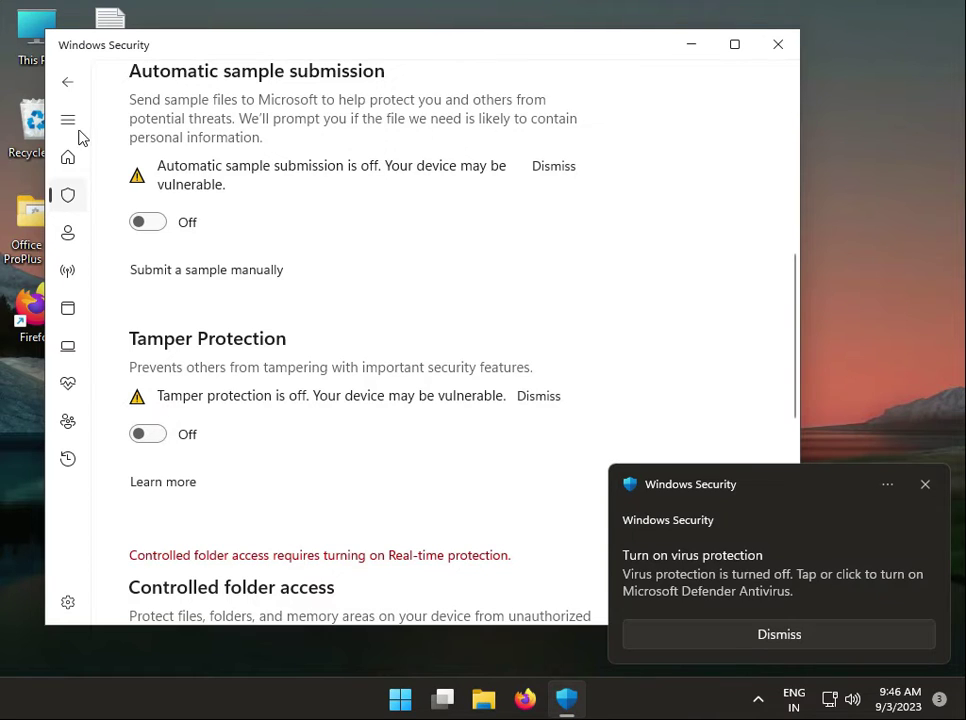
{"action": "left_click", "coordinate": [68, 156]}
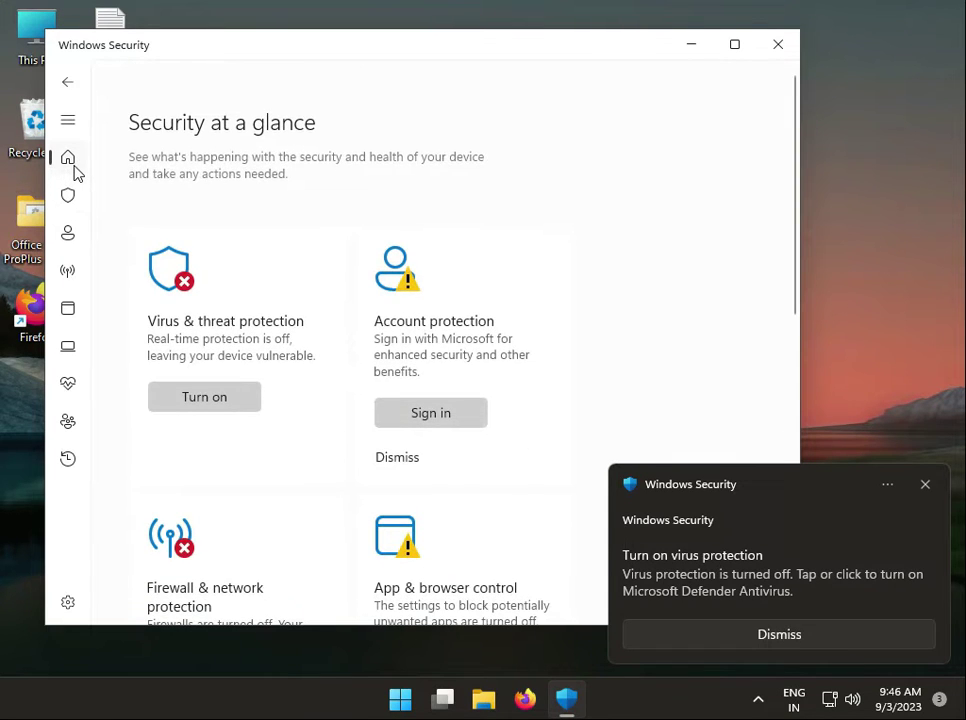
Step: Switch Microsoft Defender Firewall off for the network profiles, approve UAC and return Home
{"action": "scroll", "scroll_direction": "down", "scroll_amount": 3}
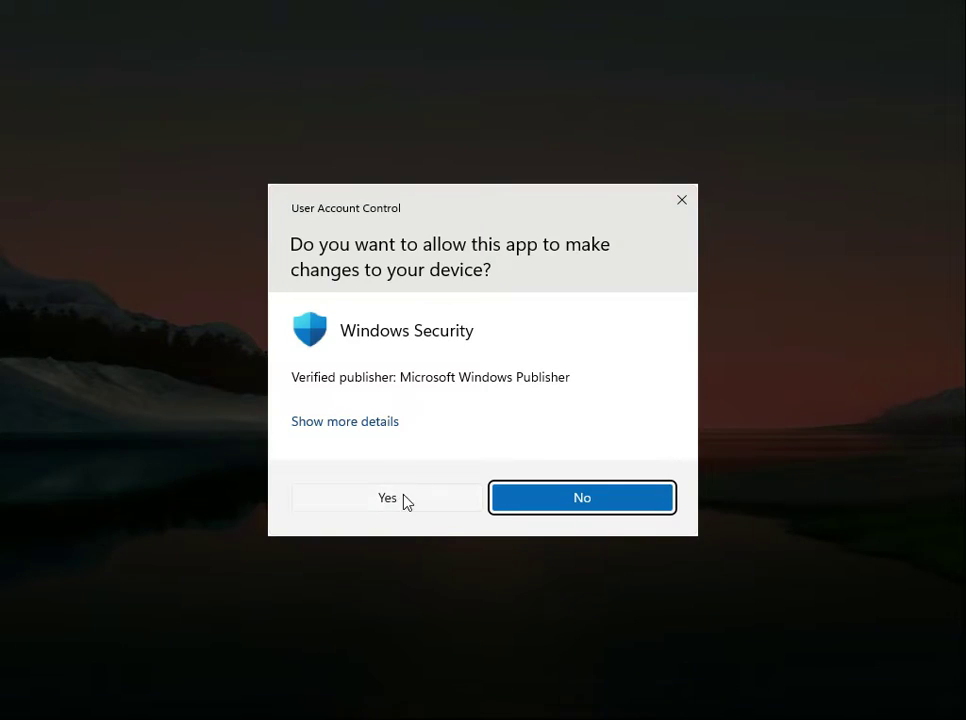
{"action": "left_click", "coordinate": [388, 496]}
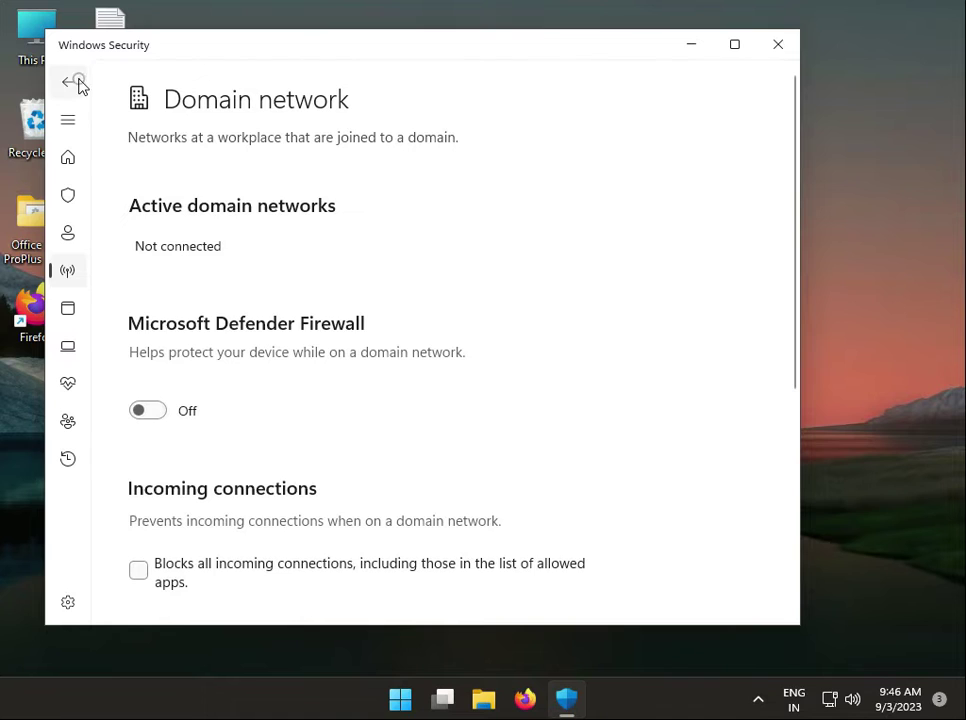
{"action": "left_click", "coordinate": [68, 82]}
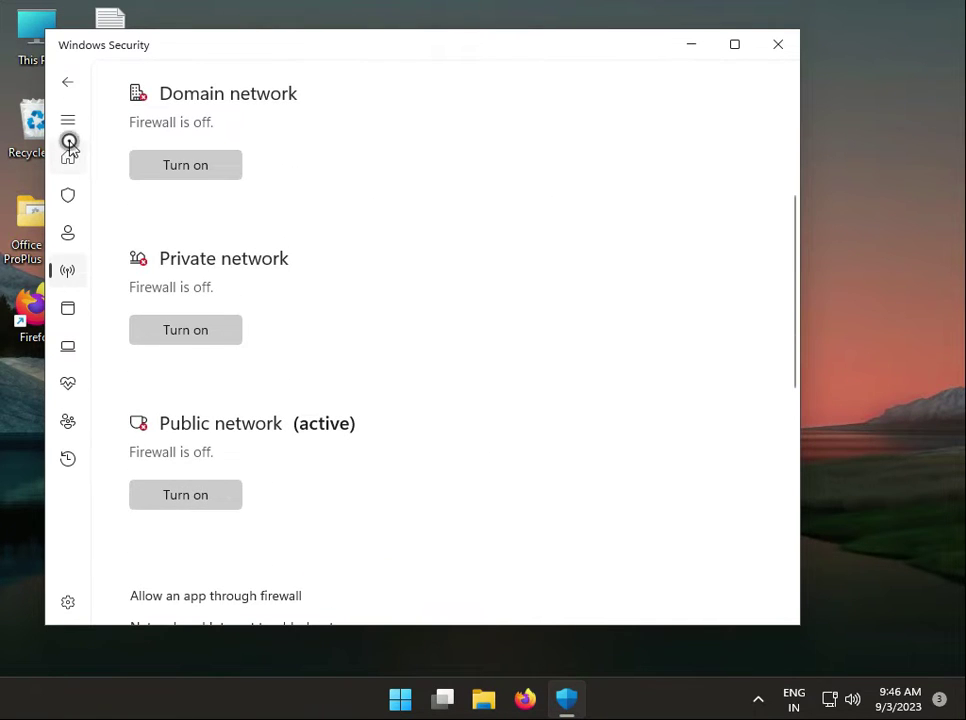
{"action": "left_click", "coordinate": [68, 156]}
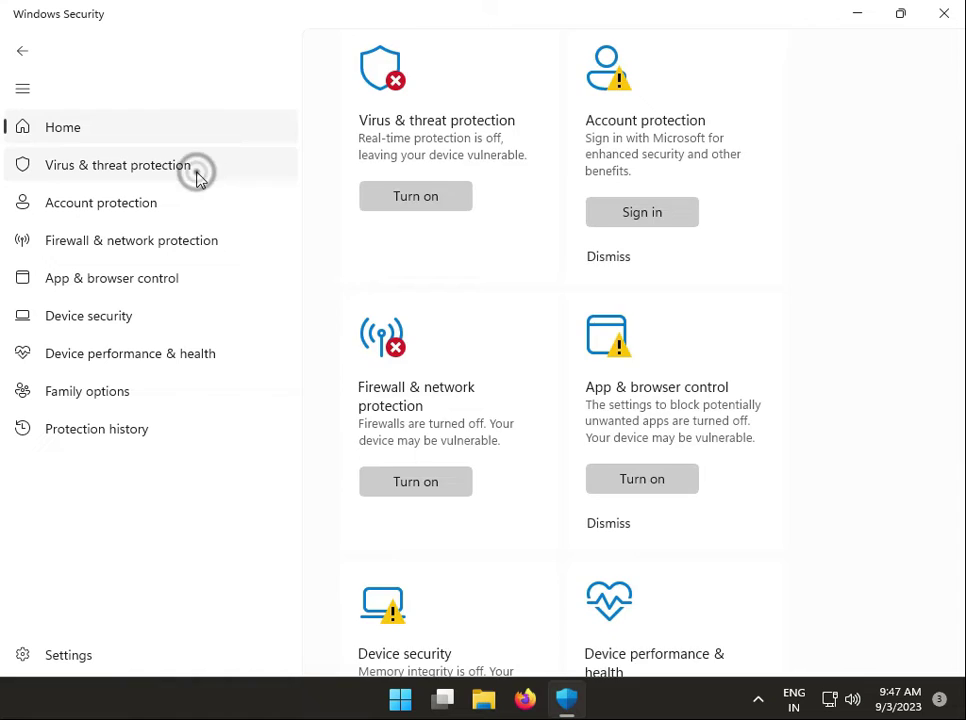
Step: Choose Microsoft Defender Antivirus (offline scan) in Virus & threat protection scan options
{"action": "left_click", "coordinate": [116, 164]}
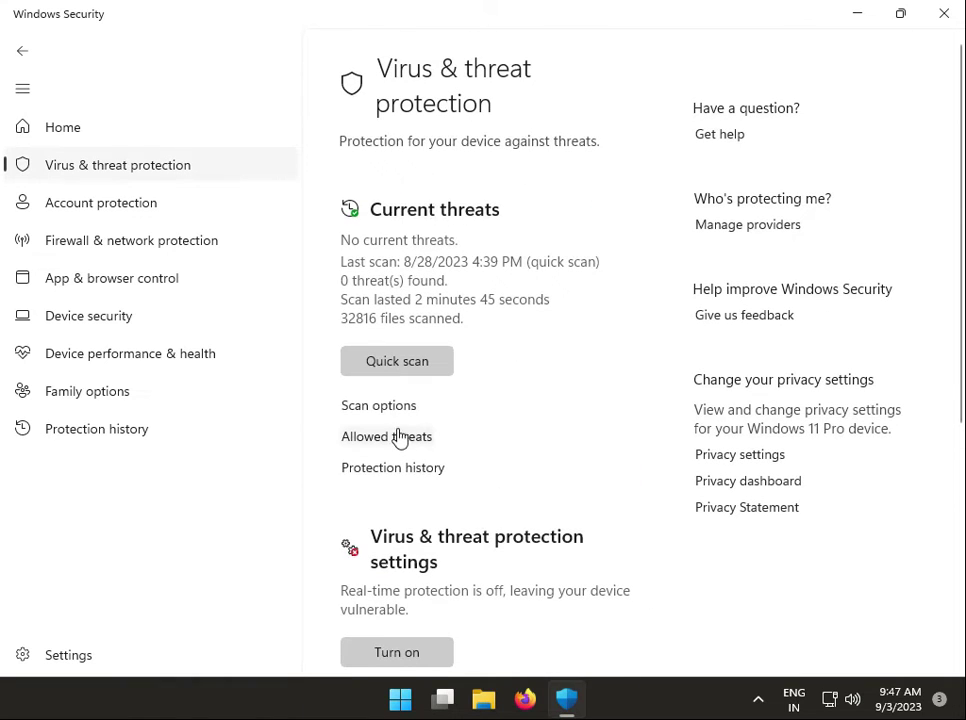
{"action": "left_click", "coordinate": [378, 404]}
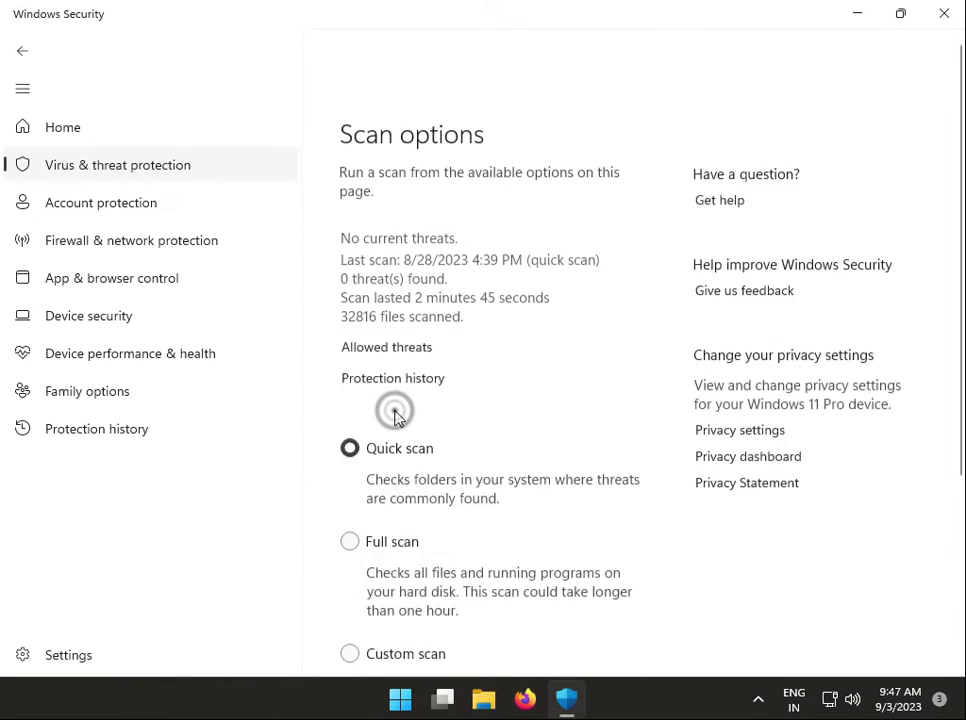
{"action": "scroll", "scroll_direction": "down", "scroll_amount": 3}
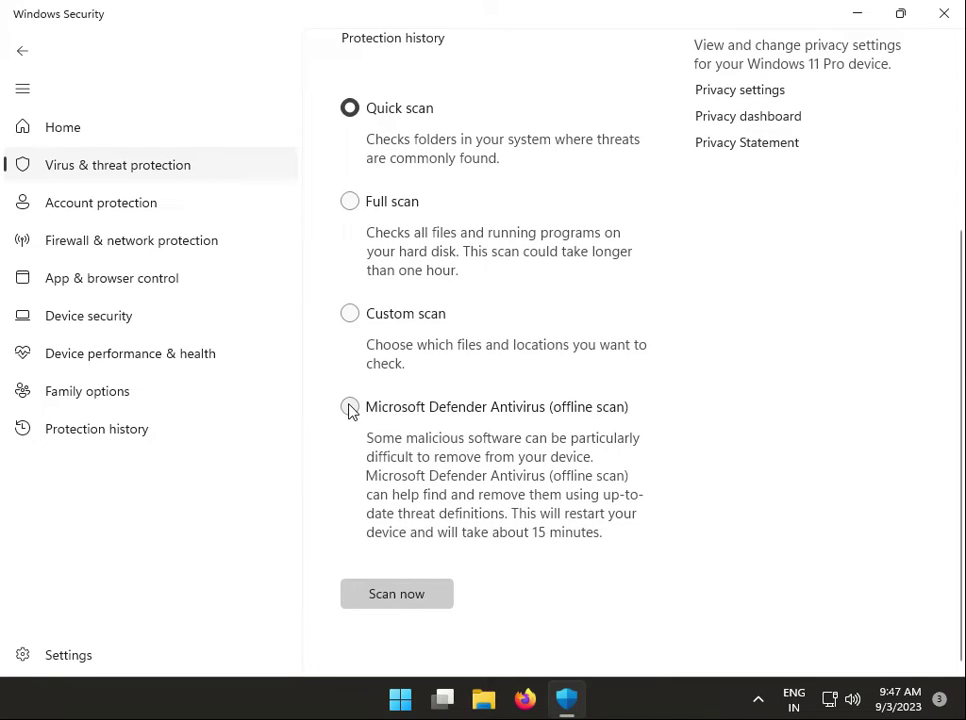
{"action": "left_click", "coordinate": [350, 406]}
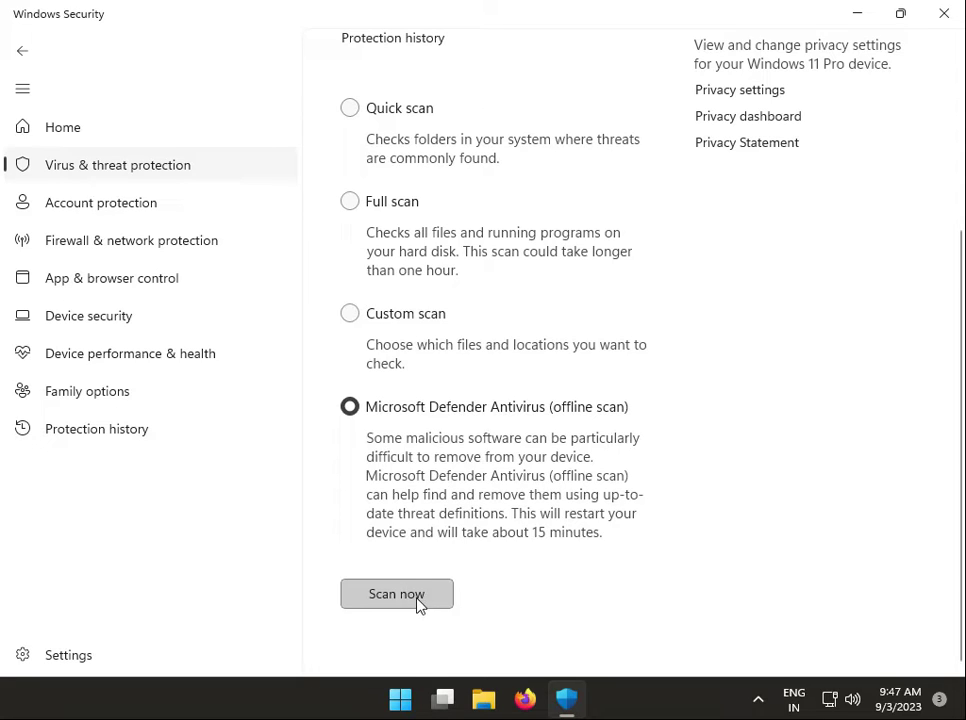
{"action": "mouse_move", "coordinate": [358, 590]}
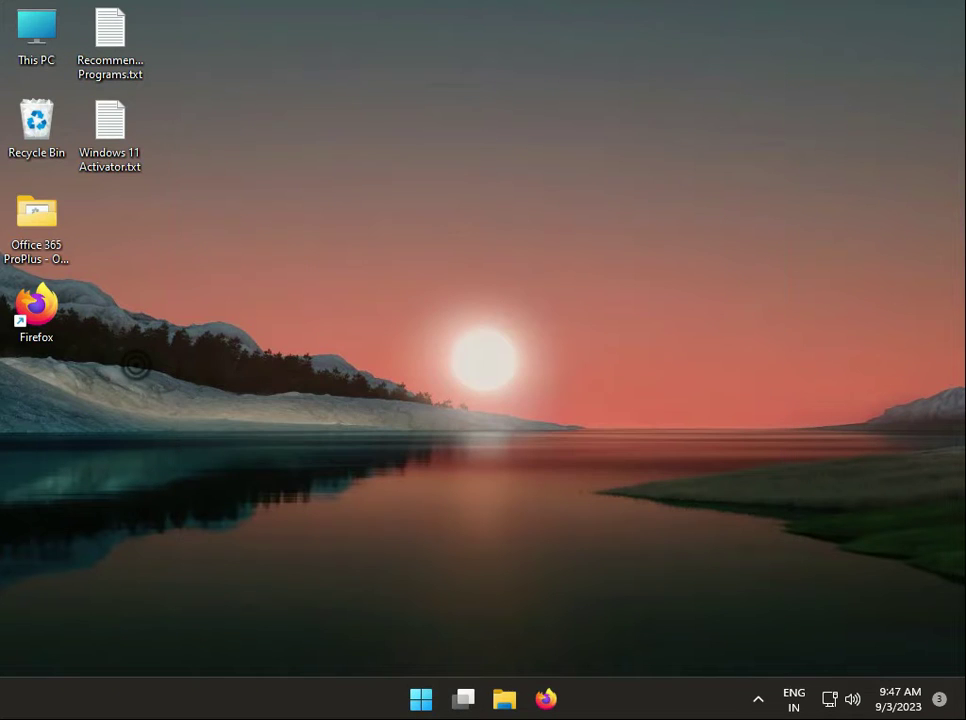
Step: View This PC's drives, Local Disk (C:) and the CD drive, then launch Firefox
{"action": "left_click", "coordinate": [504, 698]}
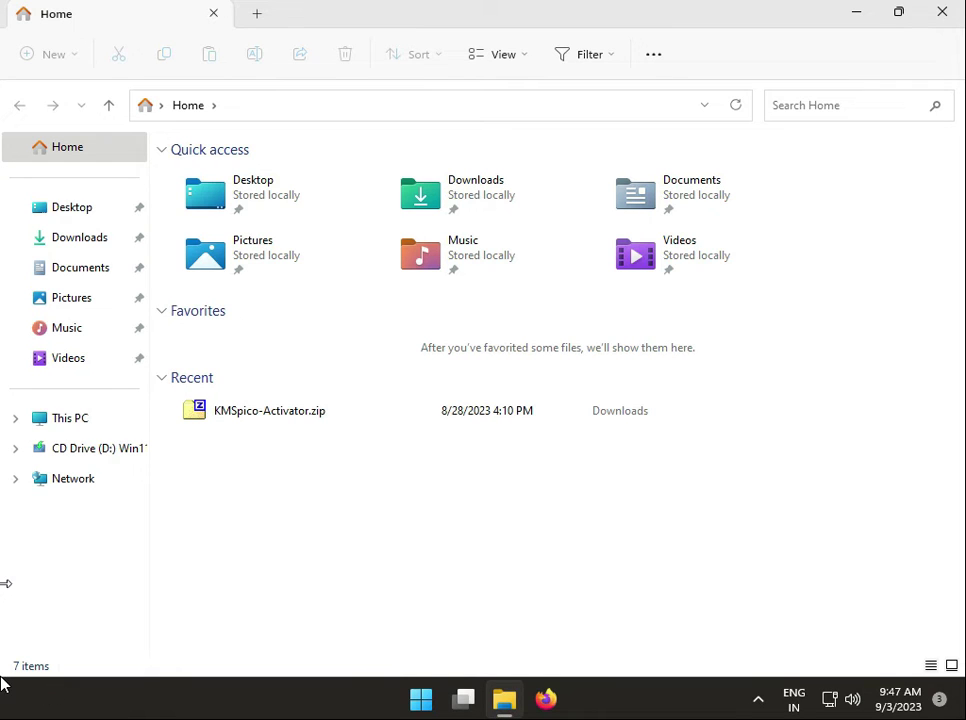
{"action": "left_click", "coordinate": [70, 418]}
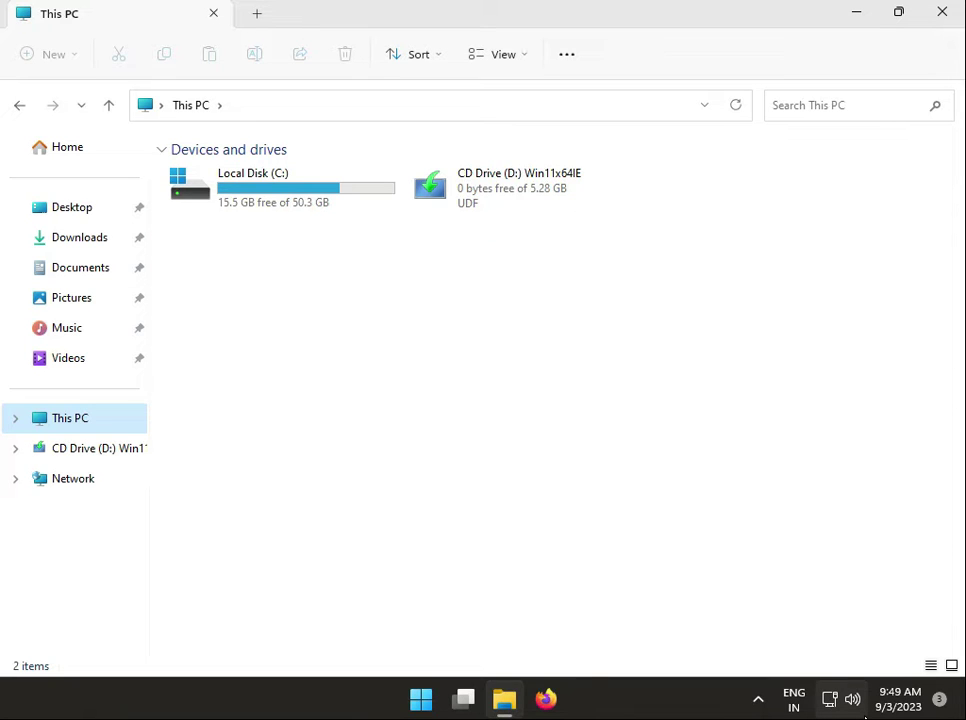
{"action": "mouse_move", "coordinate": [502, 520]}
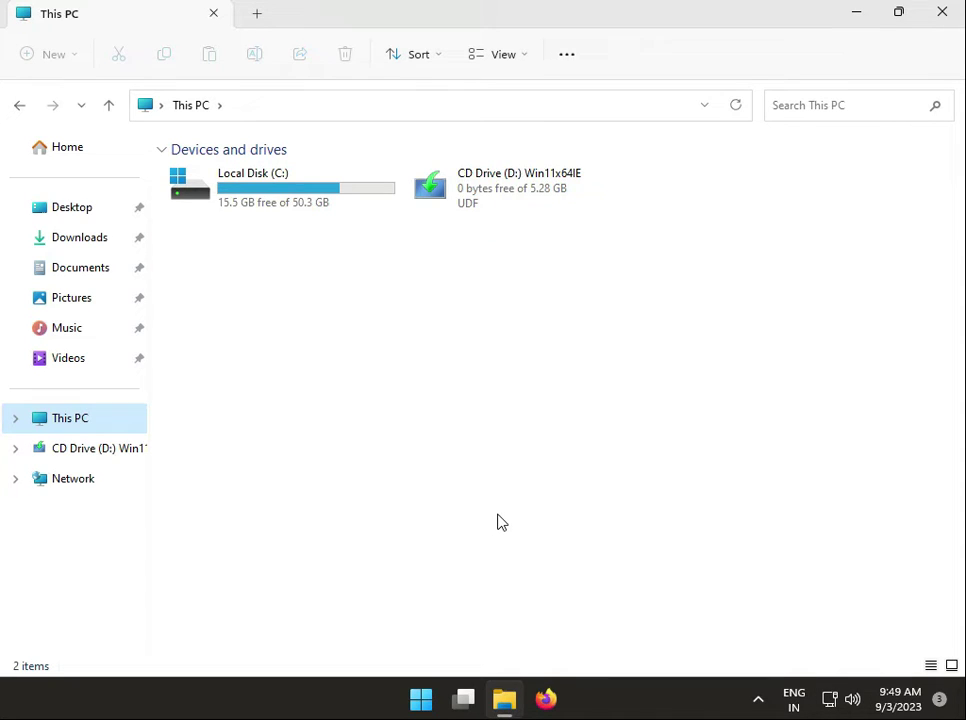
{"action": "mouse_move", "coordinate": [502, 516]}
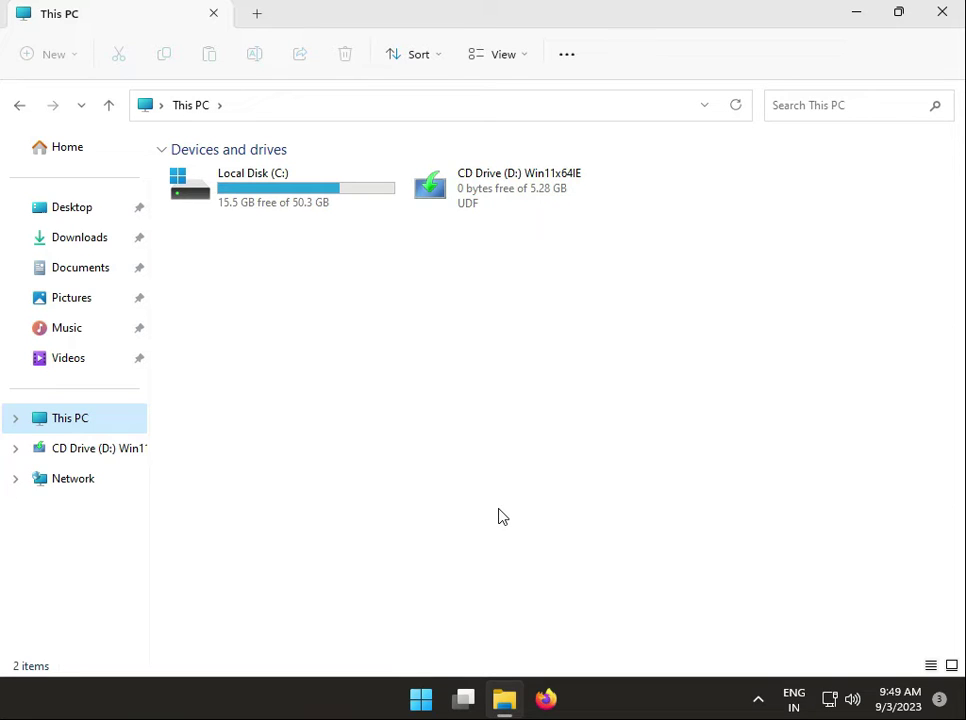
{"action": "mouse_move", "coordinate": [224, 578]}
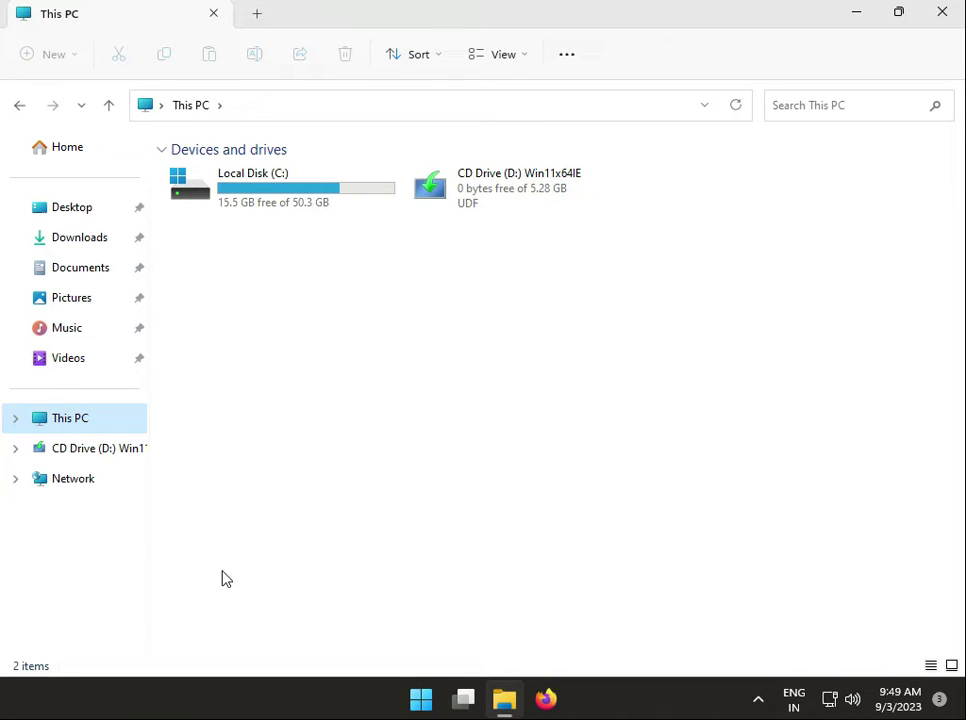
{"action": "mouse_move", "coordinate": [168, 712]}
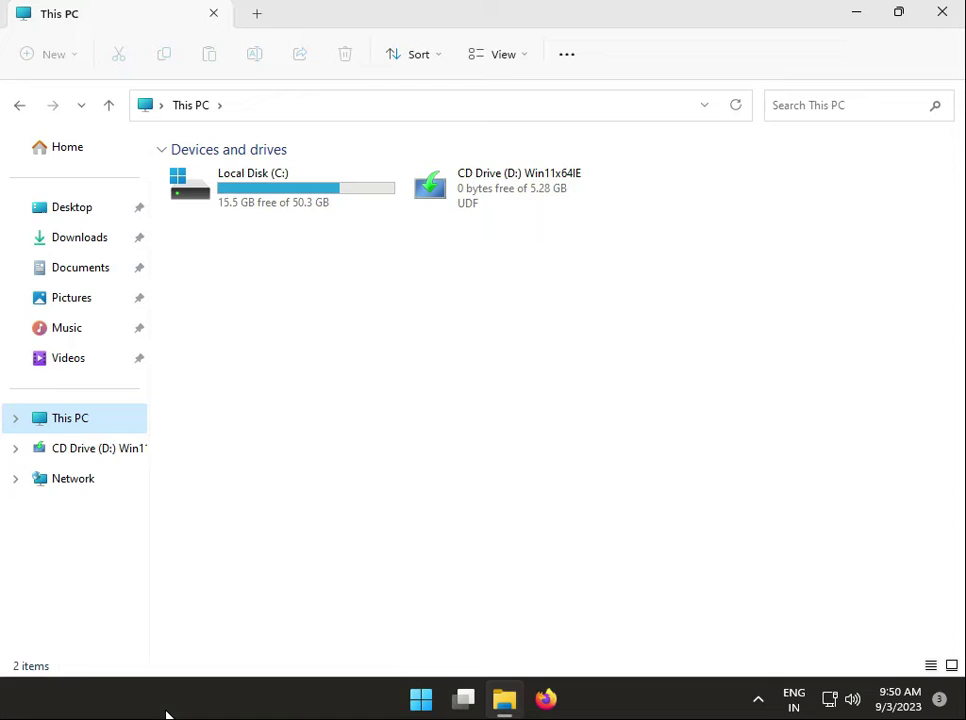
{"action": "left_click", "coordinate": [544, 698]}
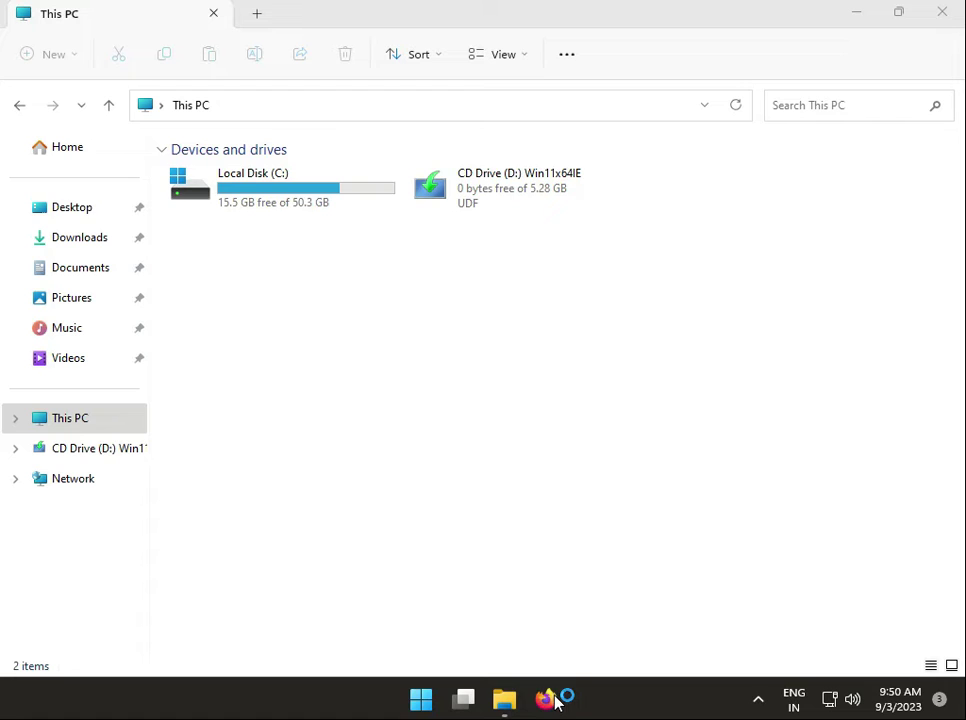
Step: Search Google from the Firefox address bar for 'windows 10 media creation tool'
{"action": "left_click", "coordinate": [544, 700]}
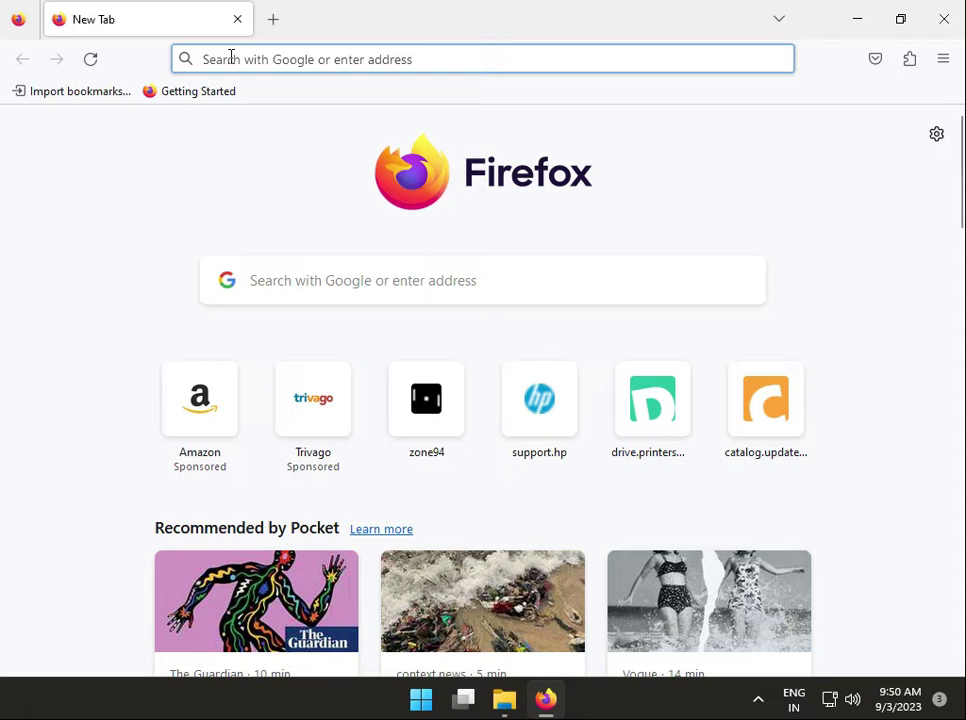
{"action": "left_click", "coordinate": [482, 60]}
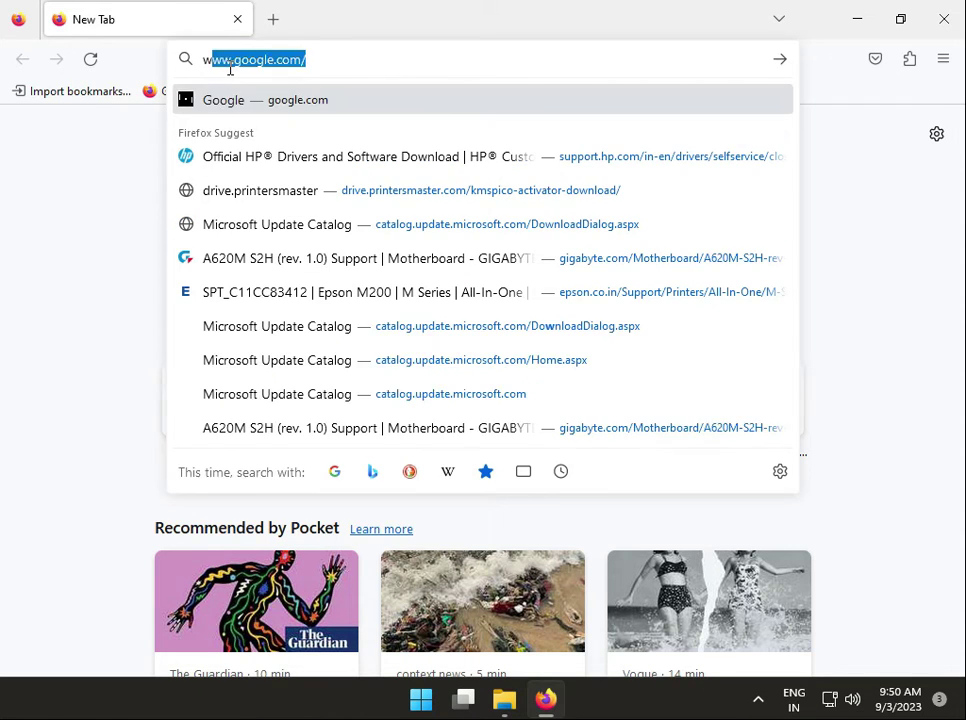
{"action": "type", "text": "windows 10"}
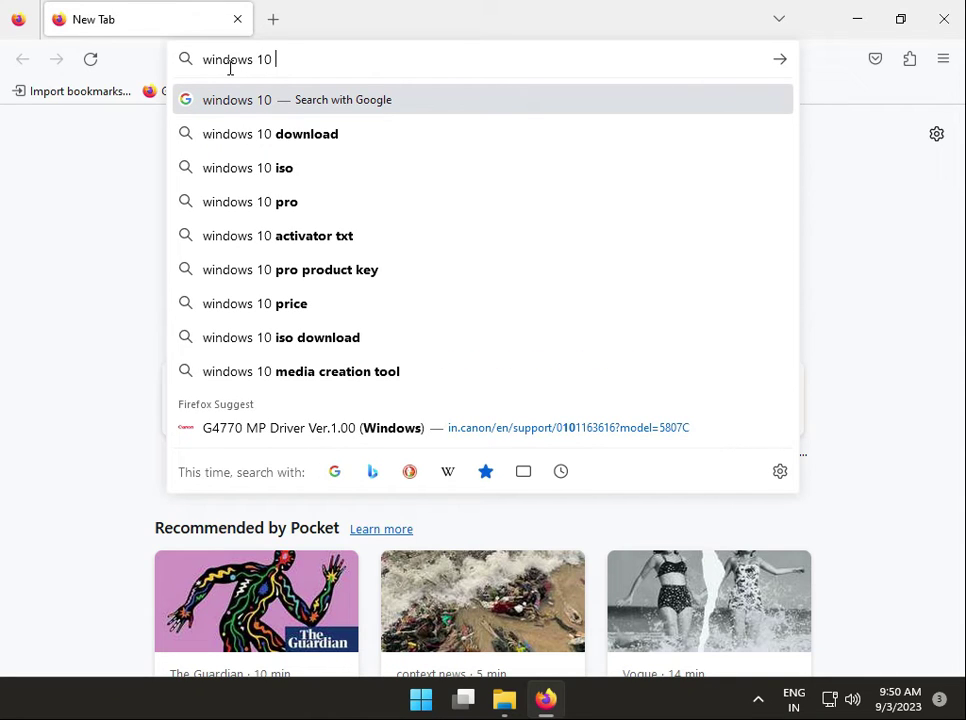
{"action": "type", "text": "meda"}
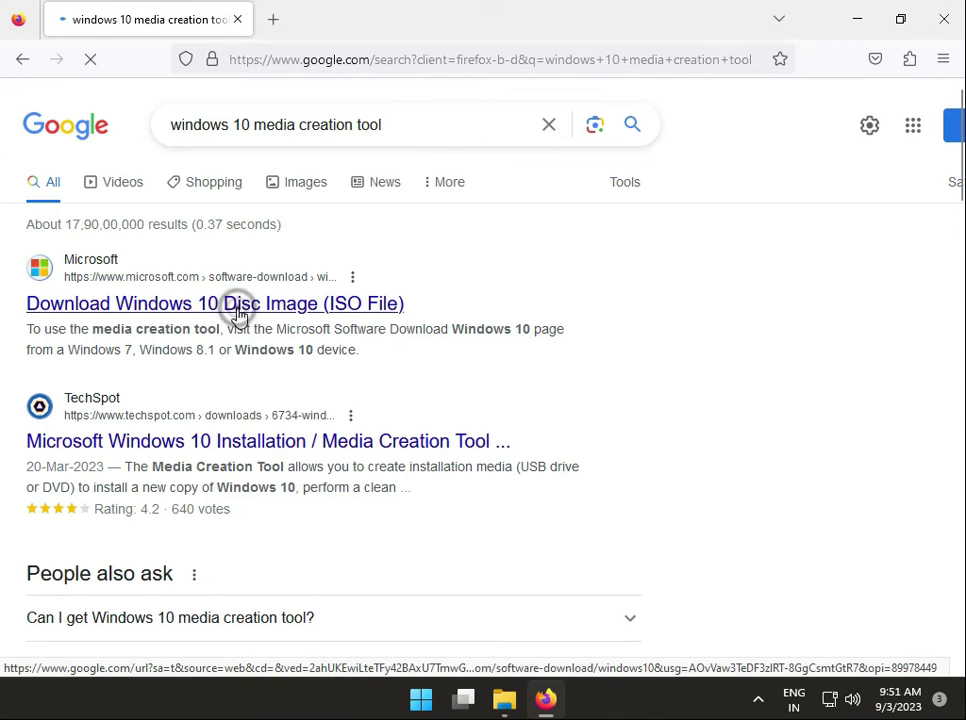
Step: On Microsoft's Download Windows 10 page, download the Update Assistant, run it and answer UAC
{"action": "left_click", "coordinate": [214, 304]}
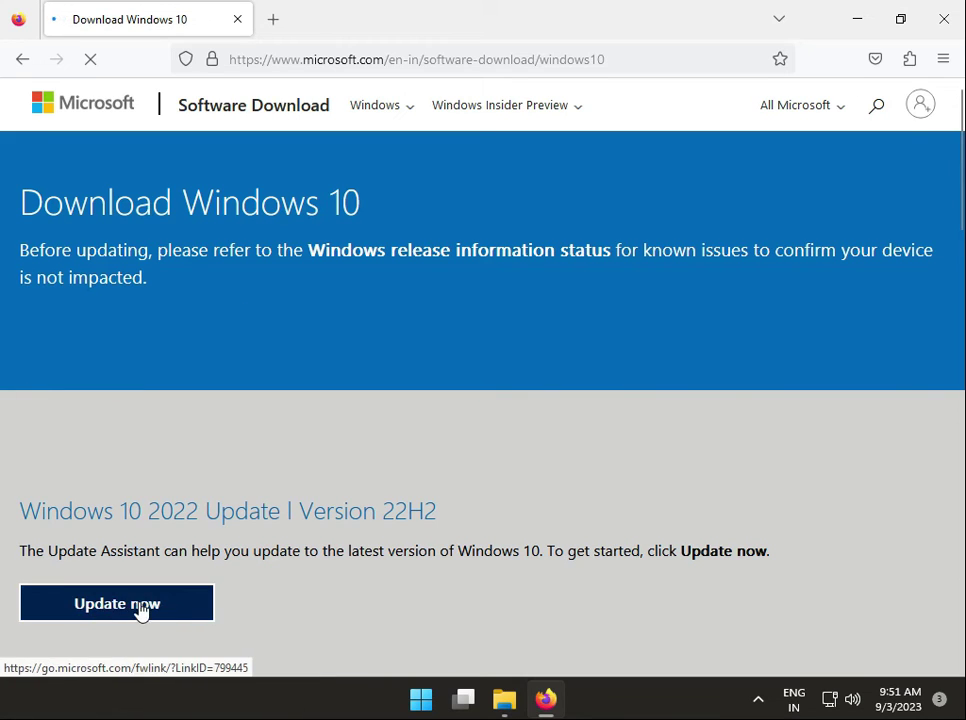
{"action": "scroll", "scroll_direction": "down", "scroll_amount": 3}
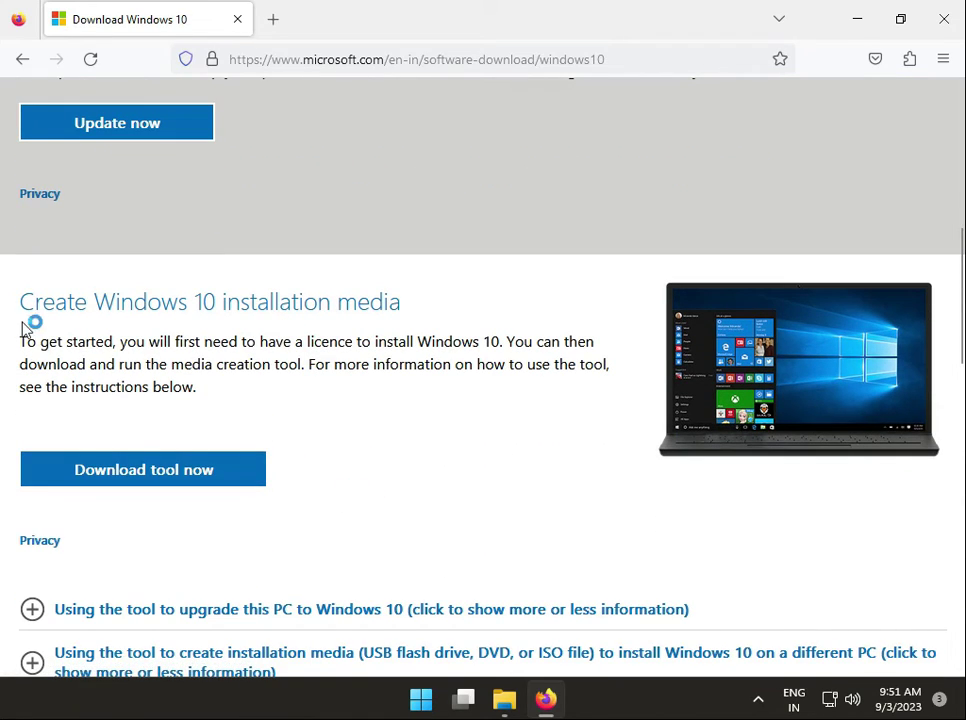
{"action": "scroll", "scroll_direction": "down", "scroll_amount": 3}
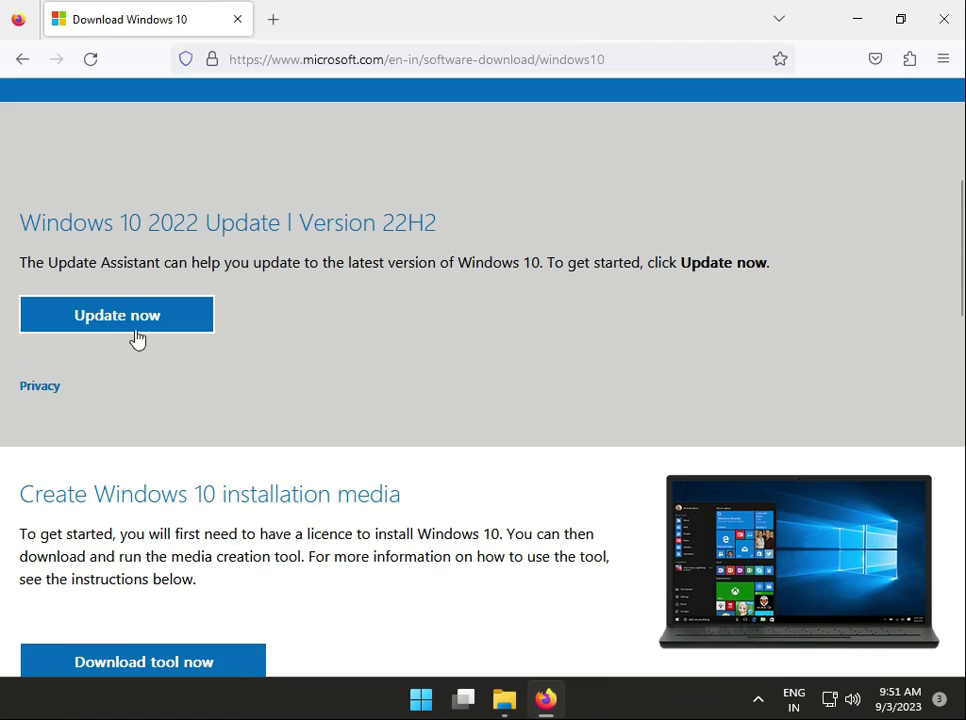
{"action": "left_click", "coordinate": [116, 314]}
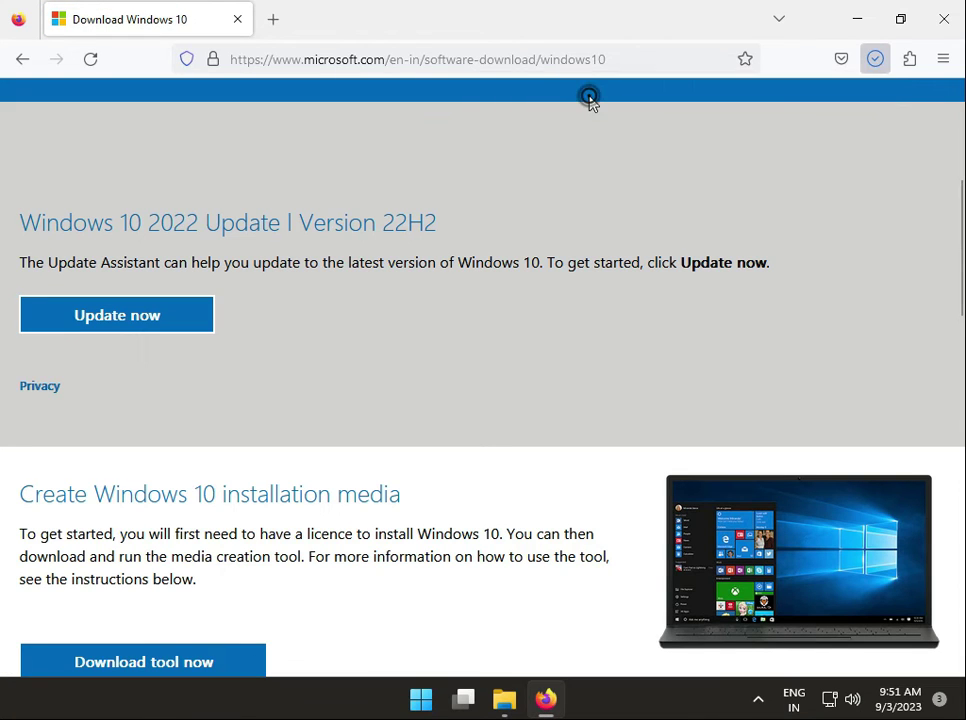
{"action": "left_click", "coordinate": [116, 316]}
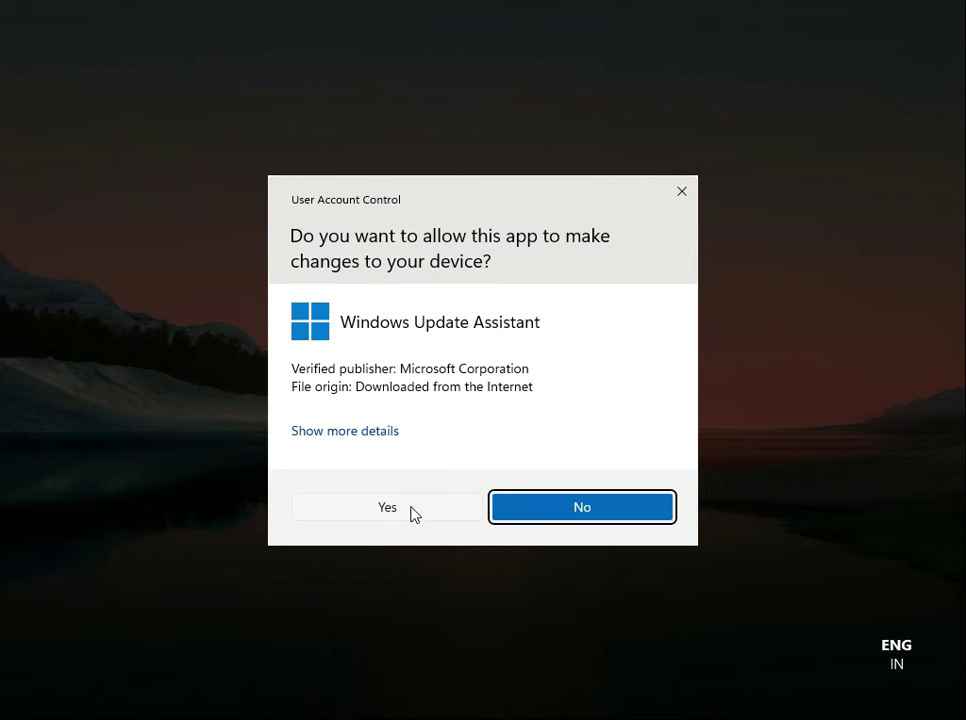
{"action": "left_click", "coordinate": [388, 508]}
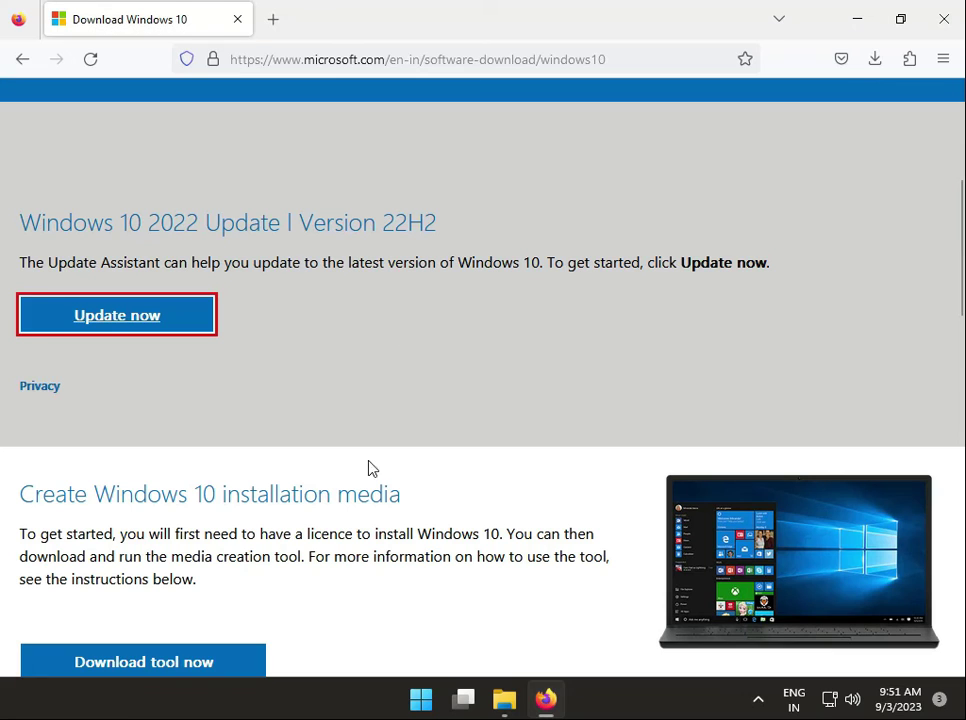
{"action": "mouse_move", "coordinate": [268, 588]}
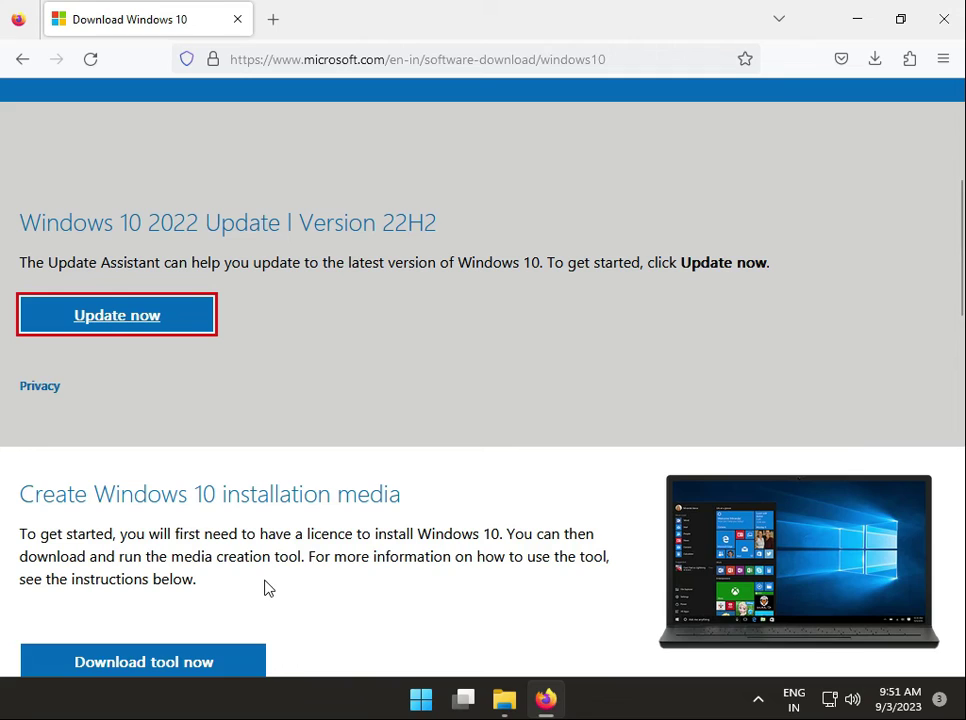
{"action": "mouse_move", "coordinate": [258, 592]}
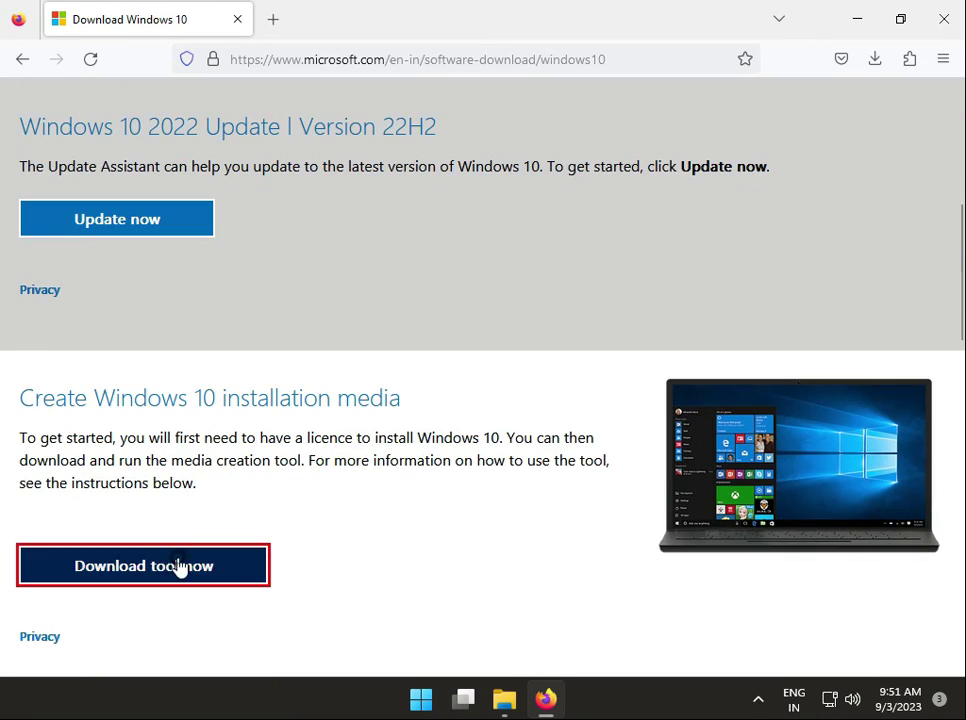
Step: Download the Windows 10 media creation tool via 'Download tool now' and run it
{"action": "left_click", "coordinate": [144, 564]}
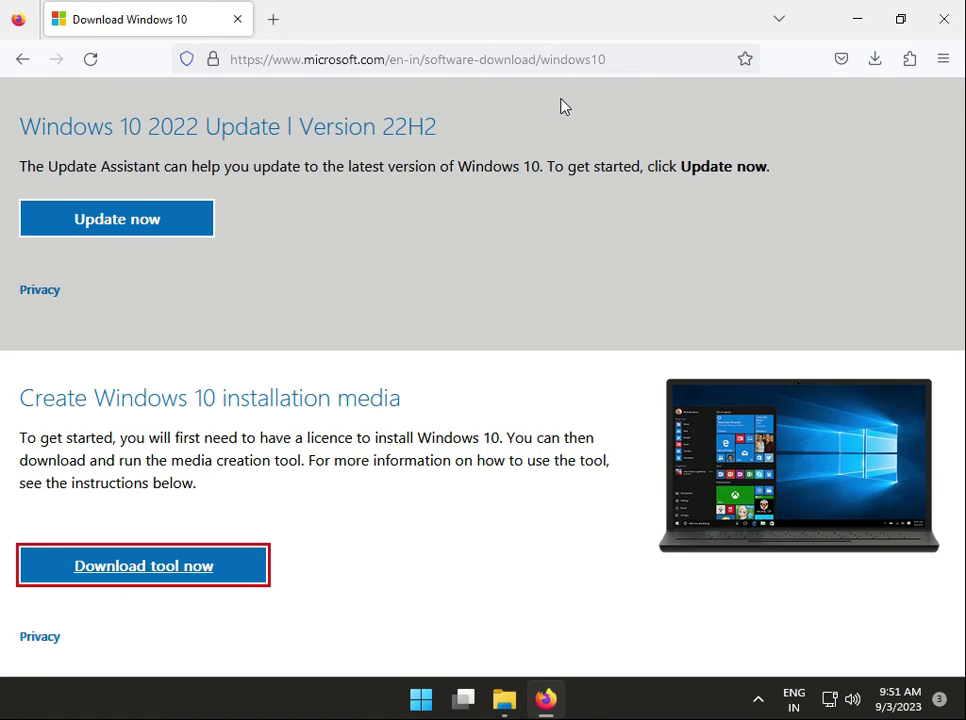
{"action": "left_click", "coordinate": [144, 564]}
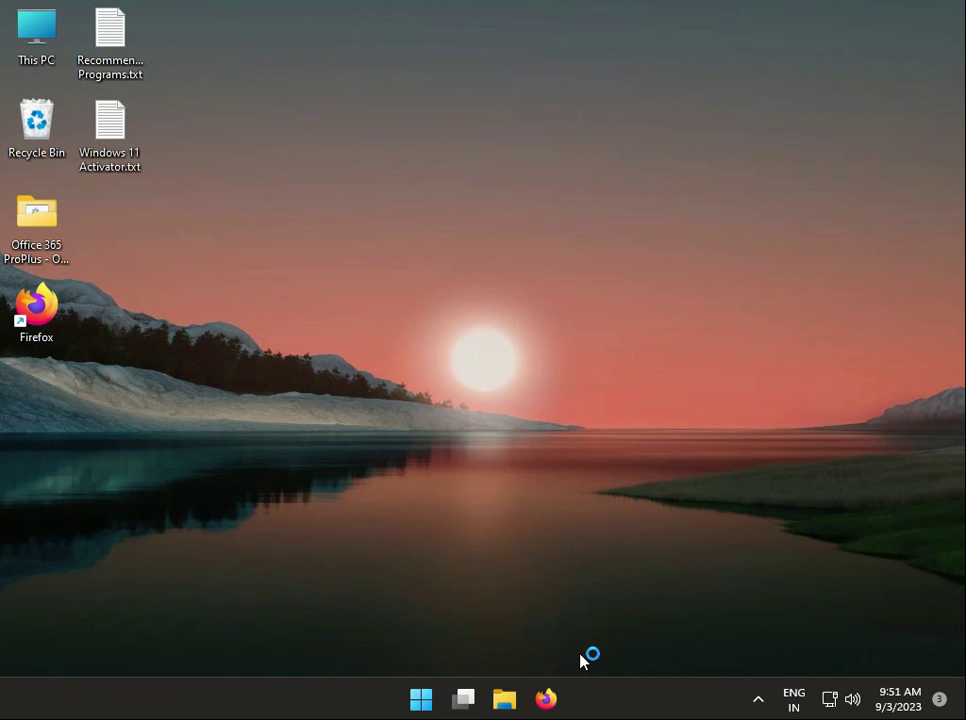
{"action": "mouse_move", "coordinate": [302, 288]}
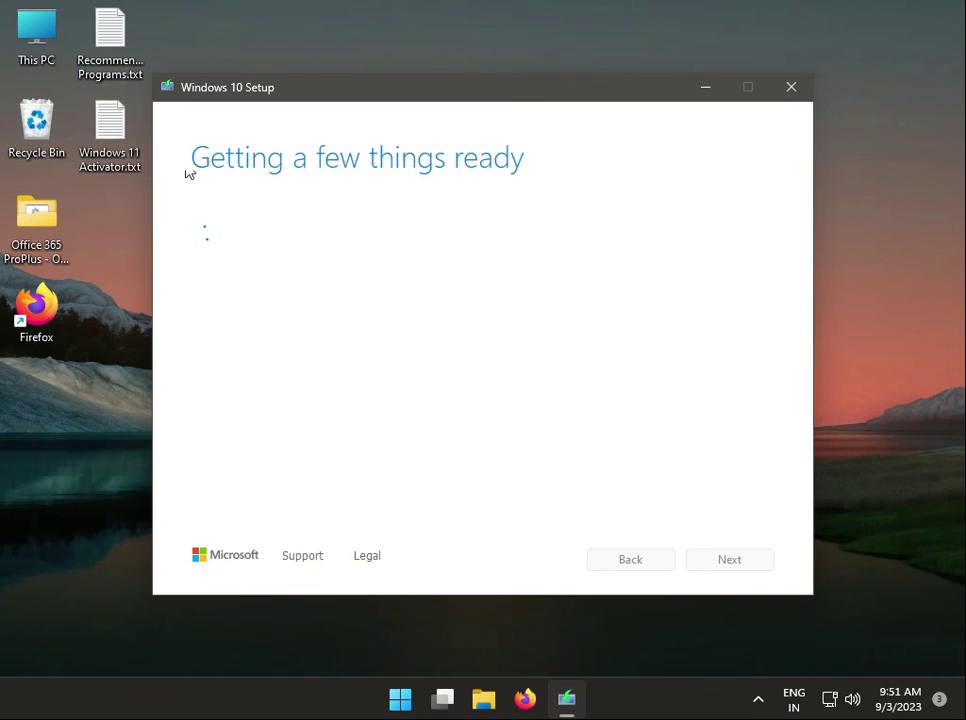
{"action": "mouse_move", "coordinate": [282, 104]}
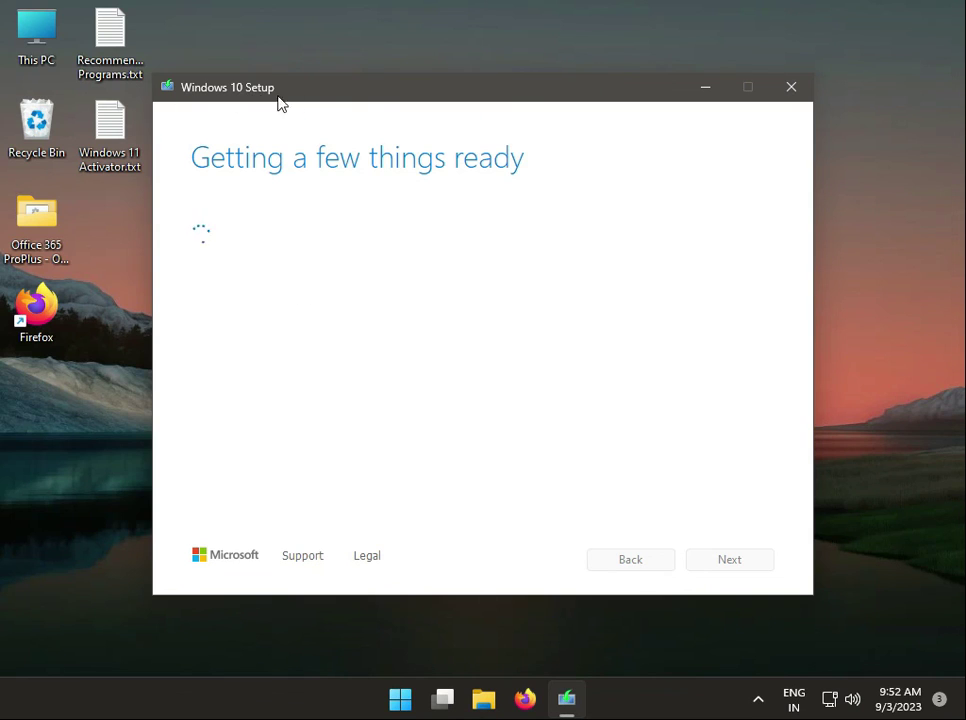
{"action": "mouse_move", "coordinate": [196, 290]}
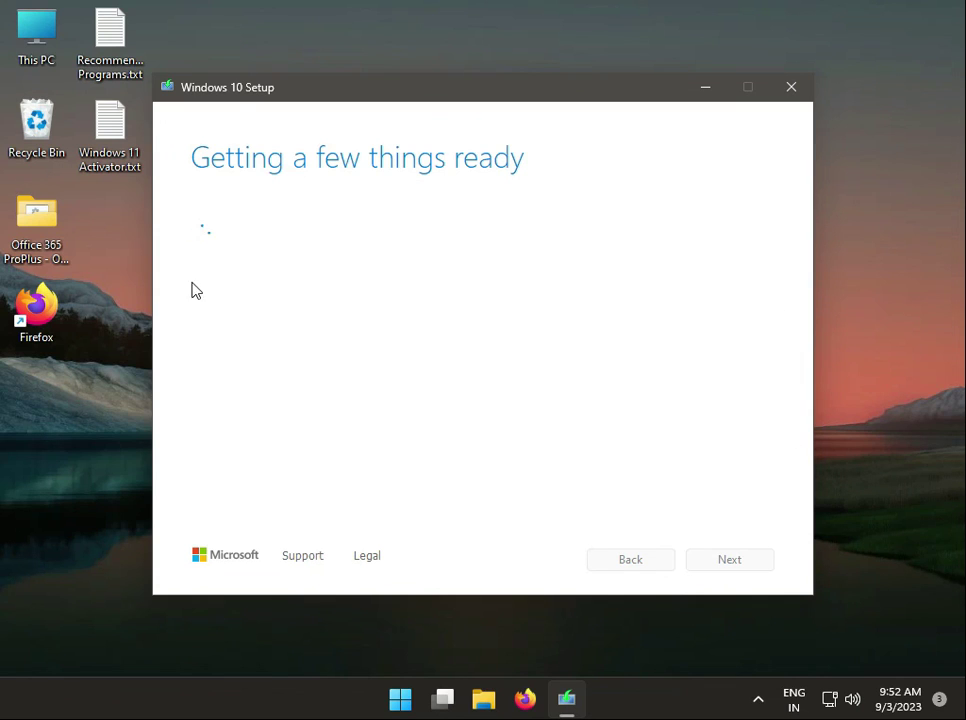